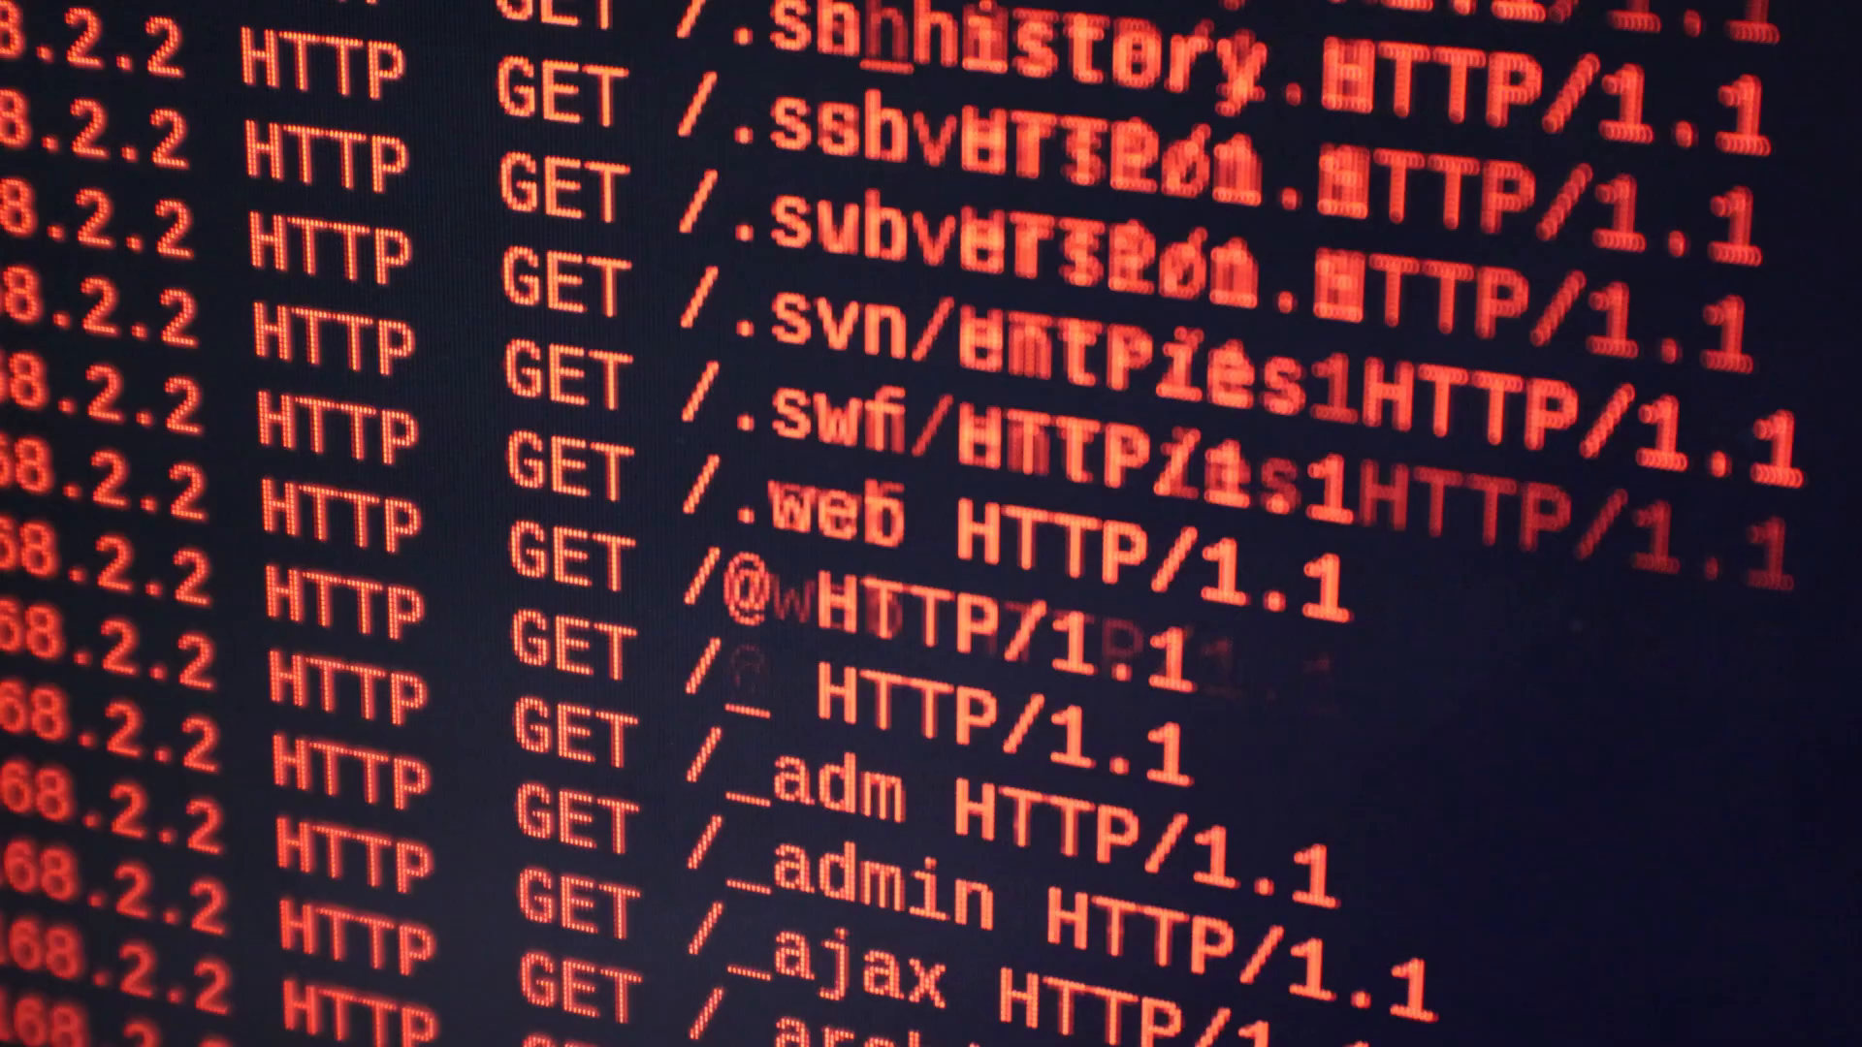
# Advance through the slide animation frames leading up to the hacker's request
pyautogui.scroll(-3)
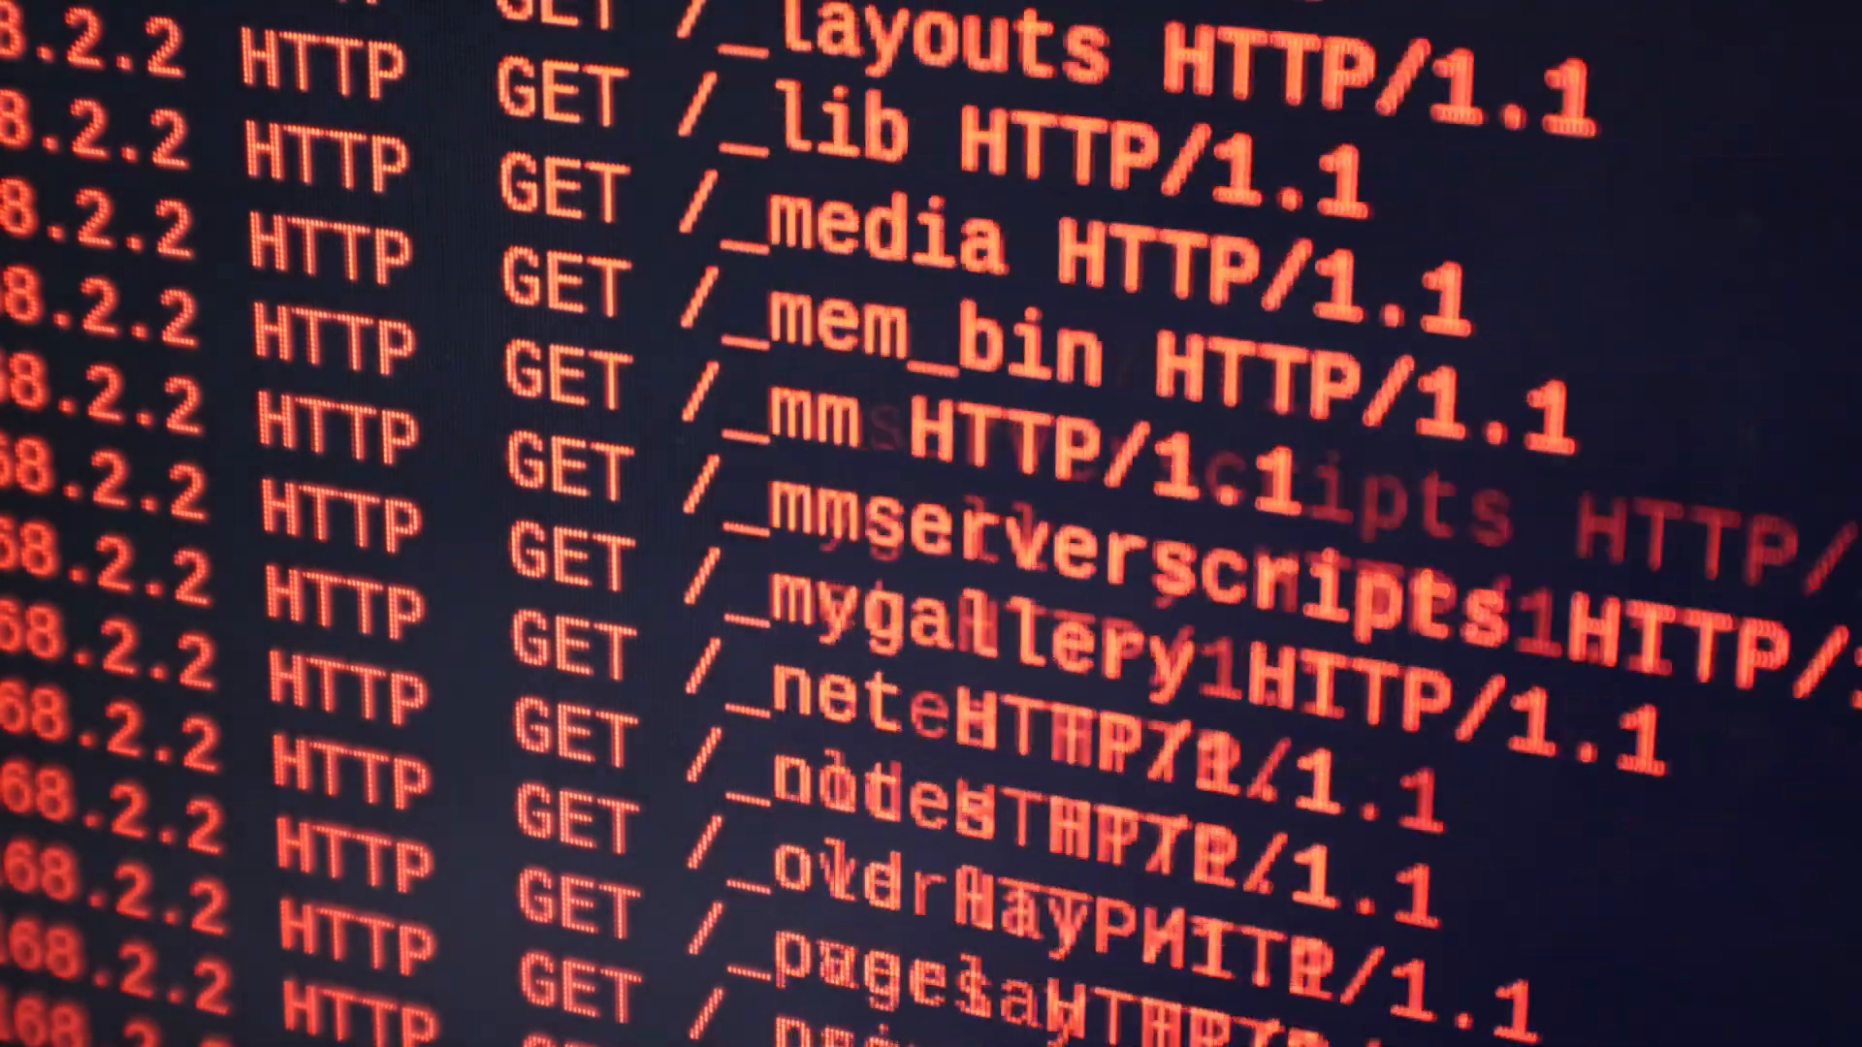
pyautogui.scroll(-3)
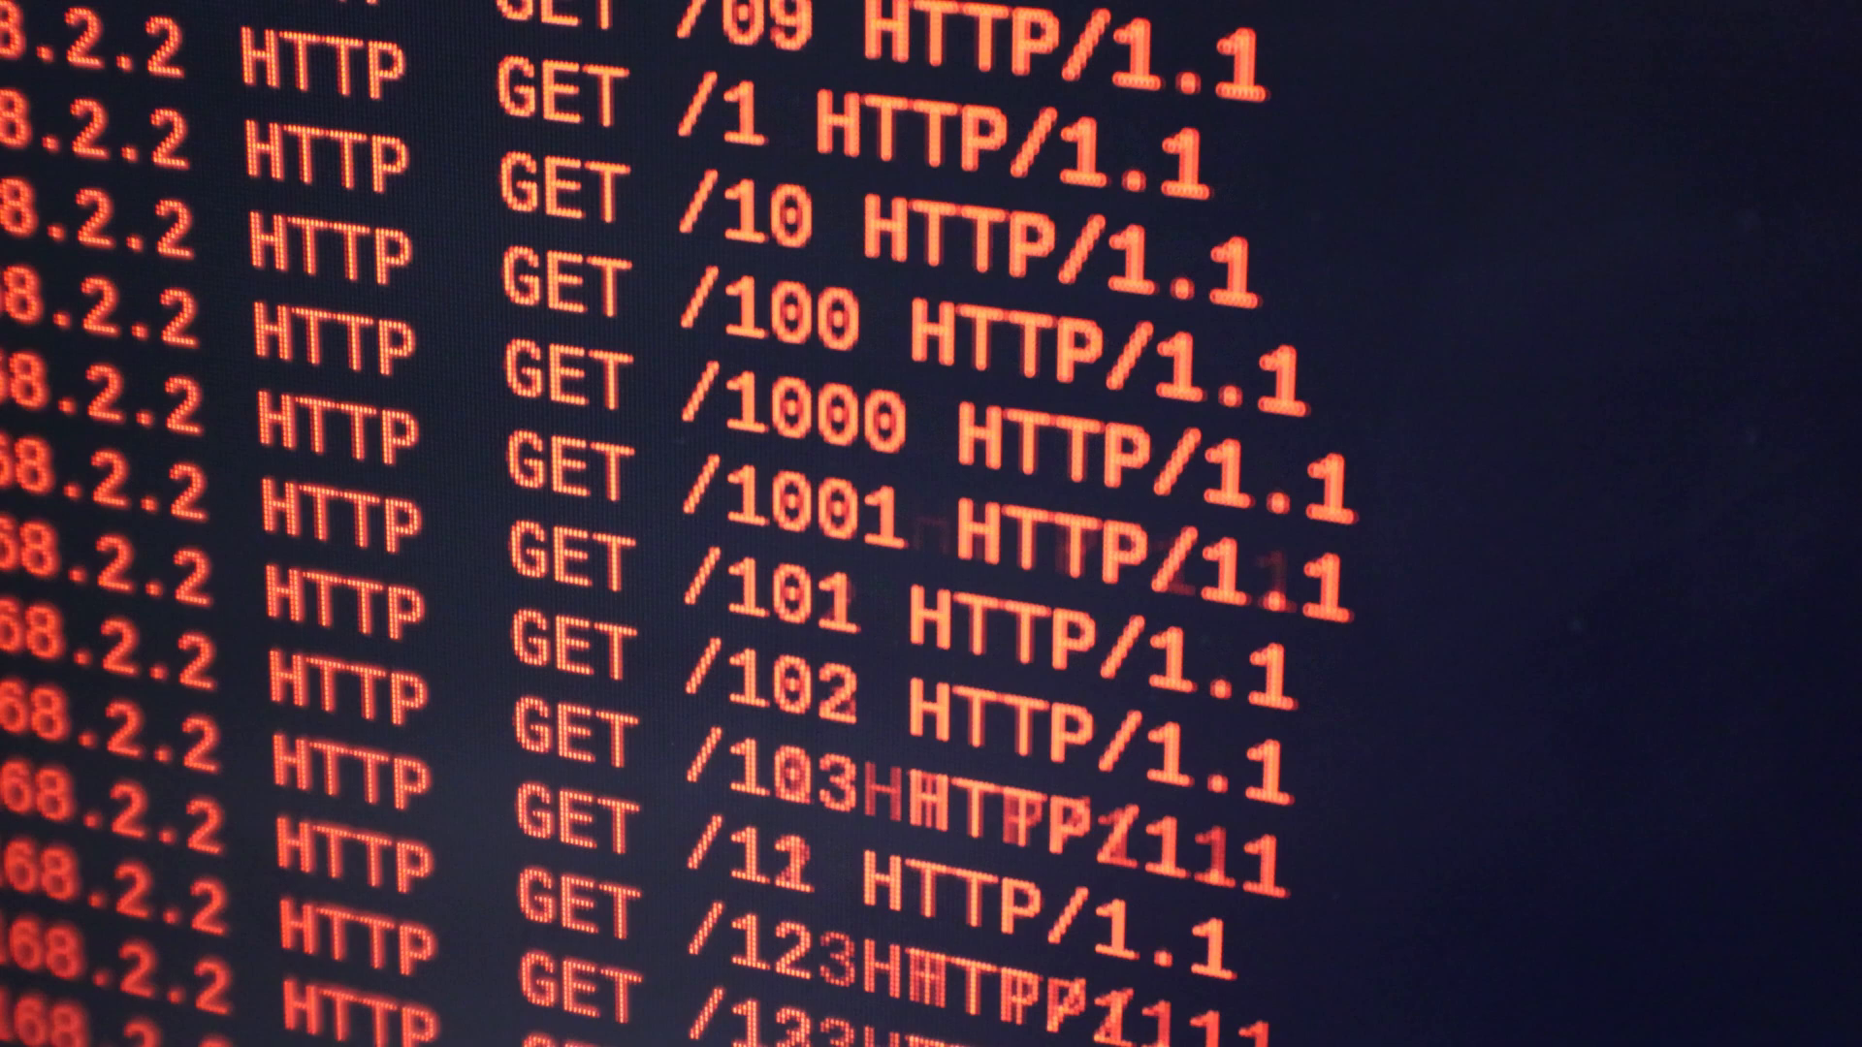
pyautogui.scroll(-3)
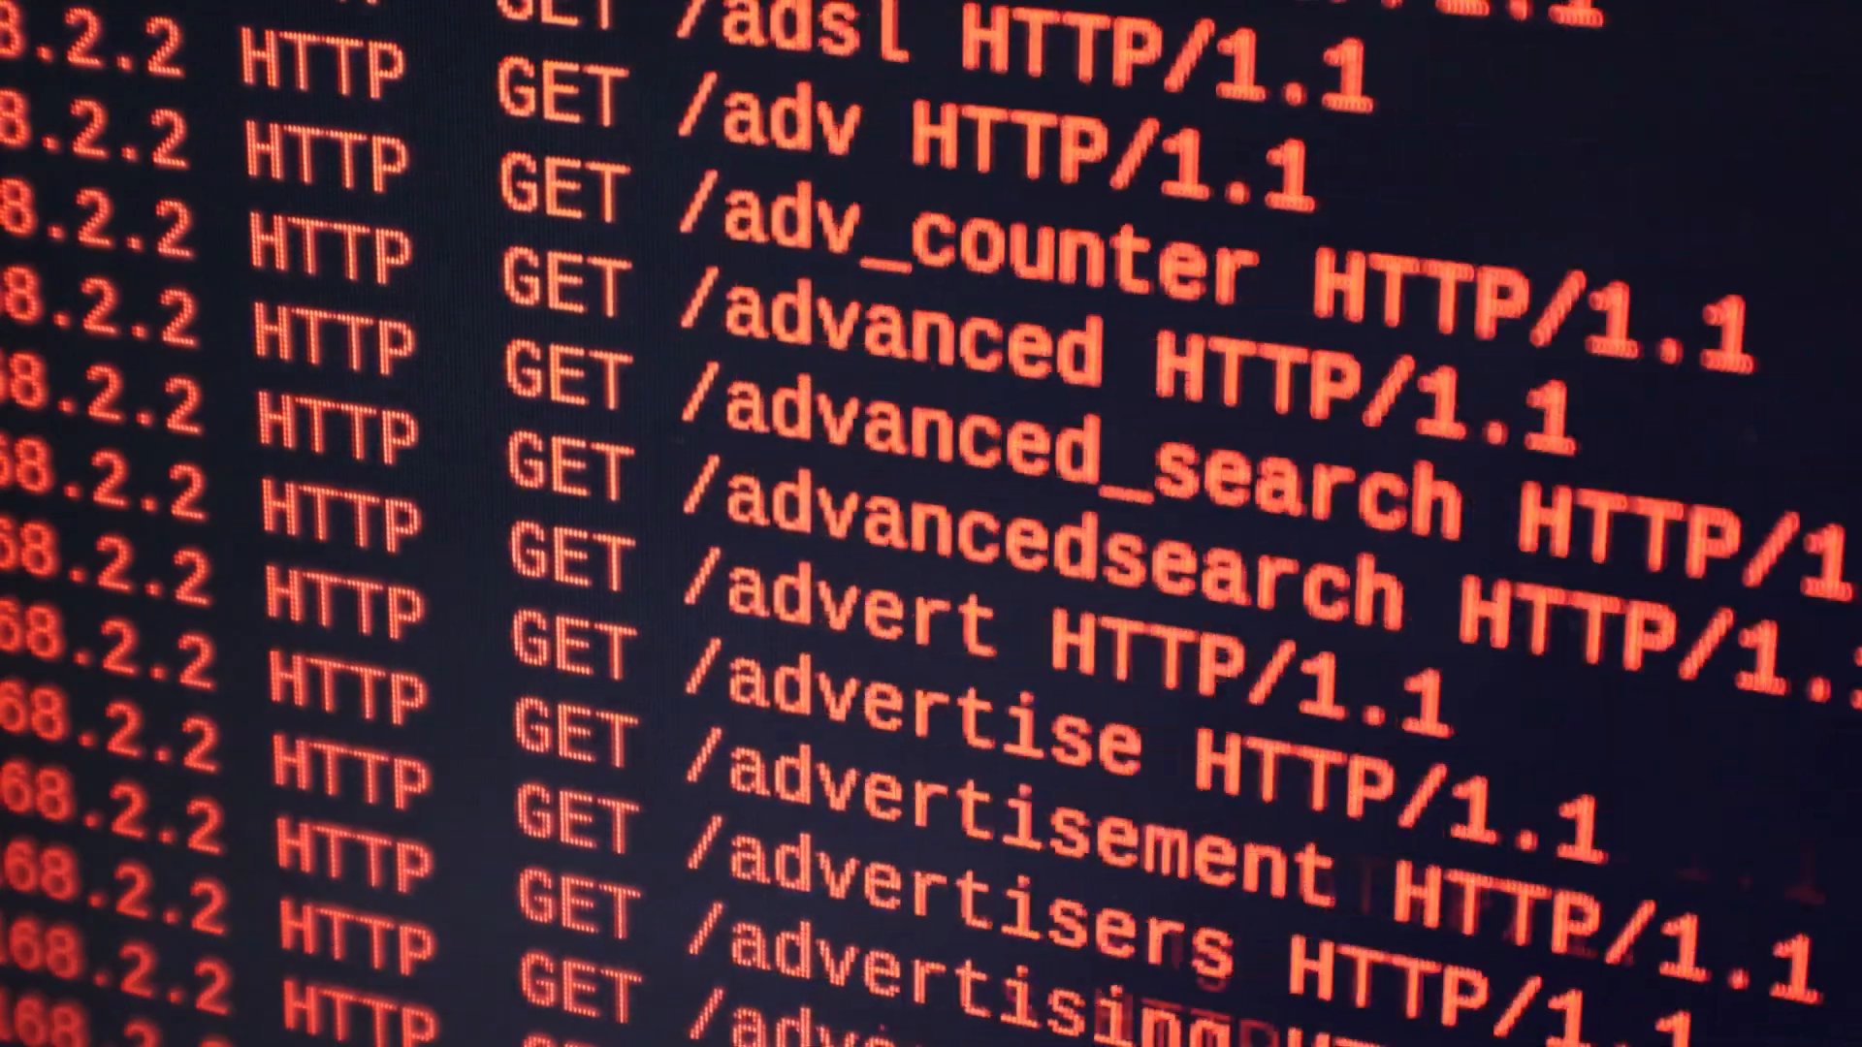
pyautogui.scroll(-3)
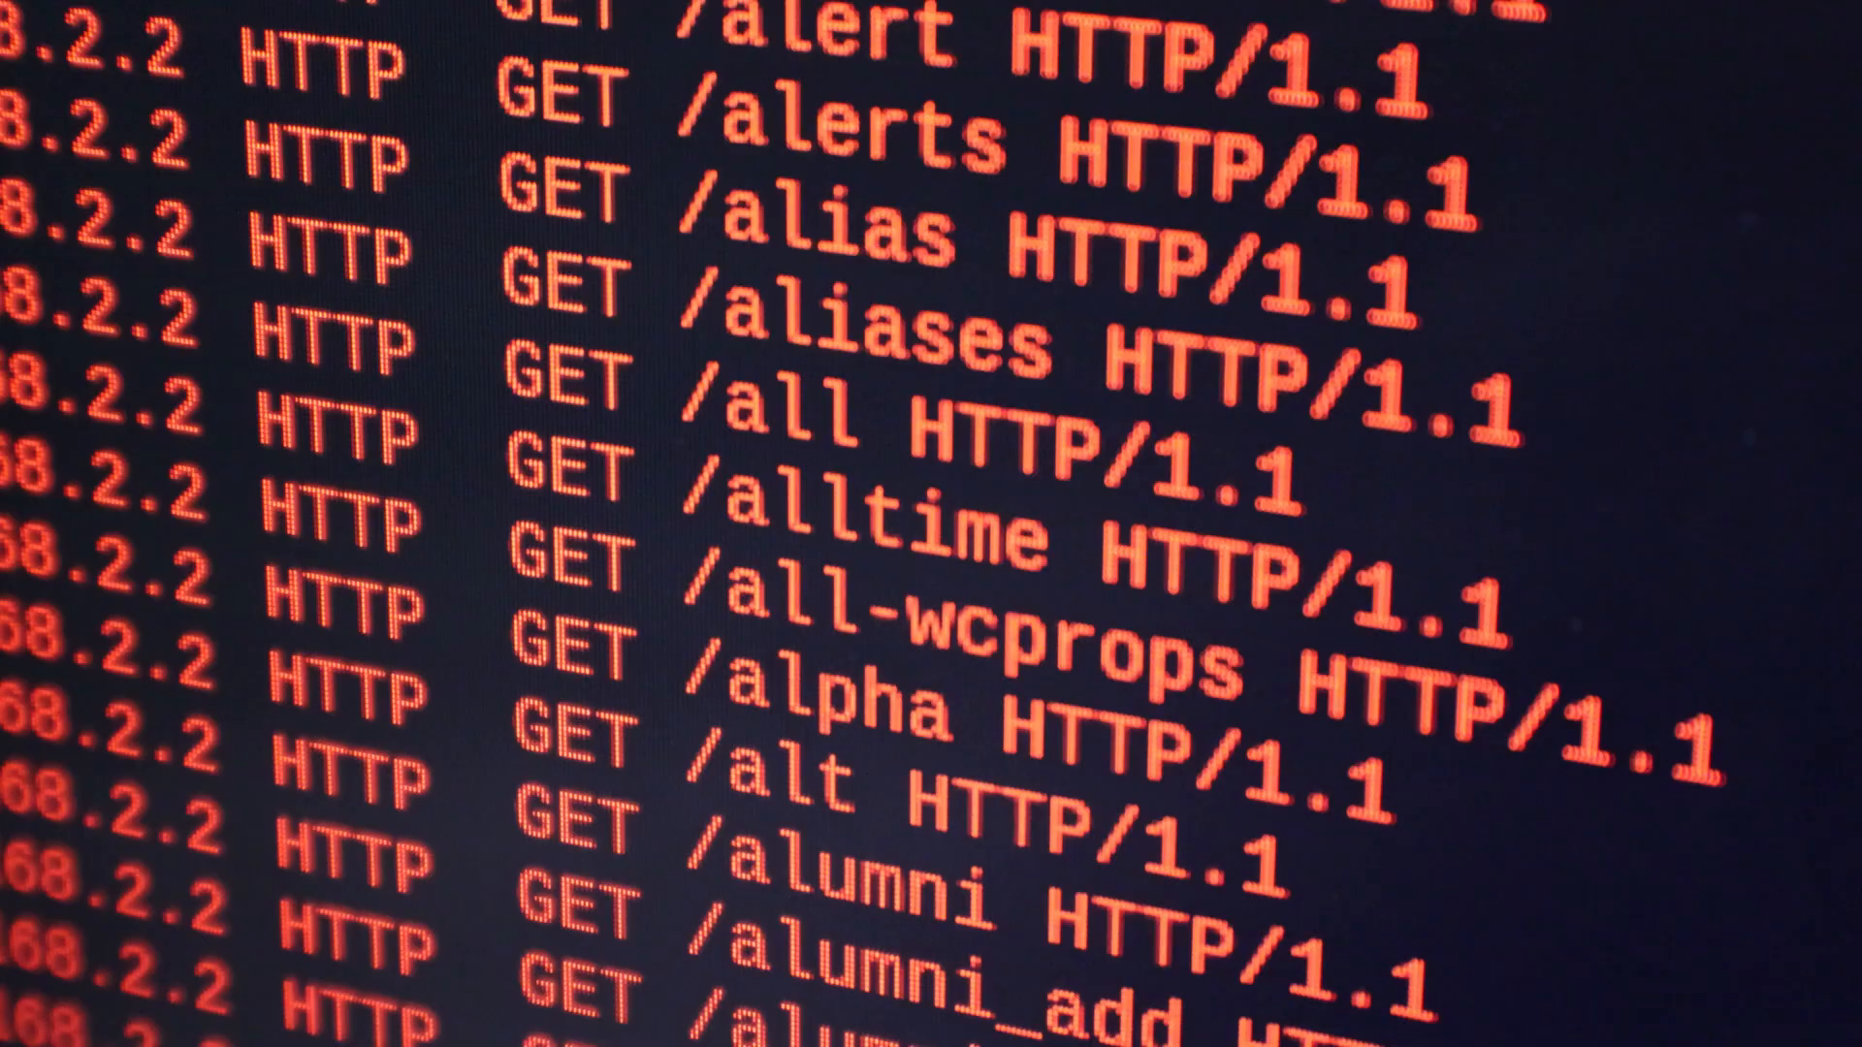
pyautogui.scroll(-3)
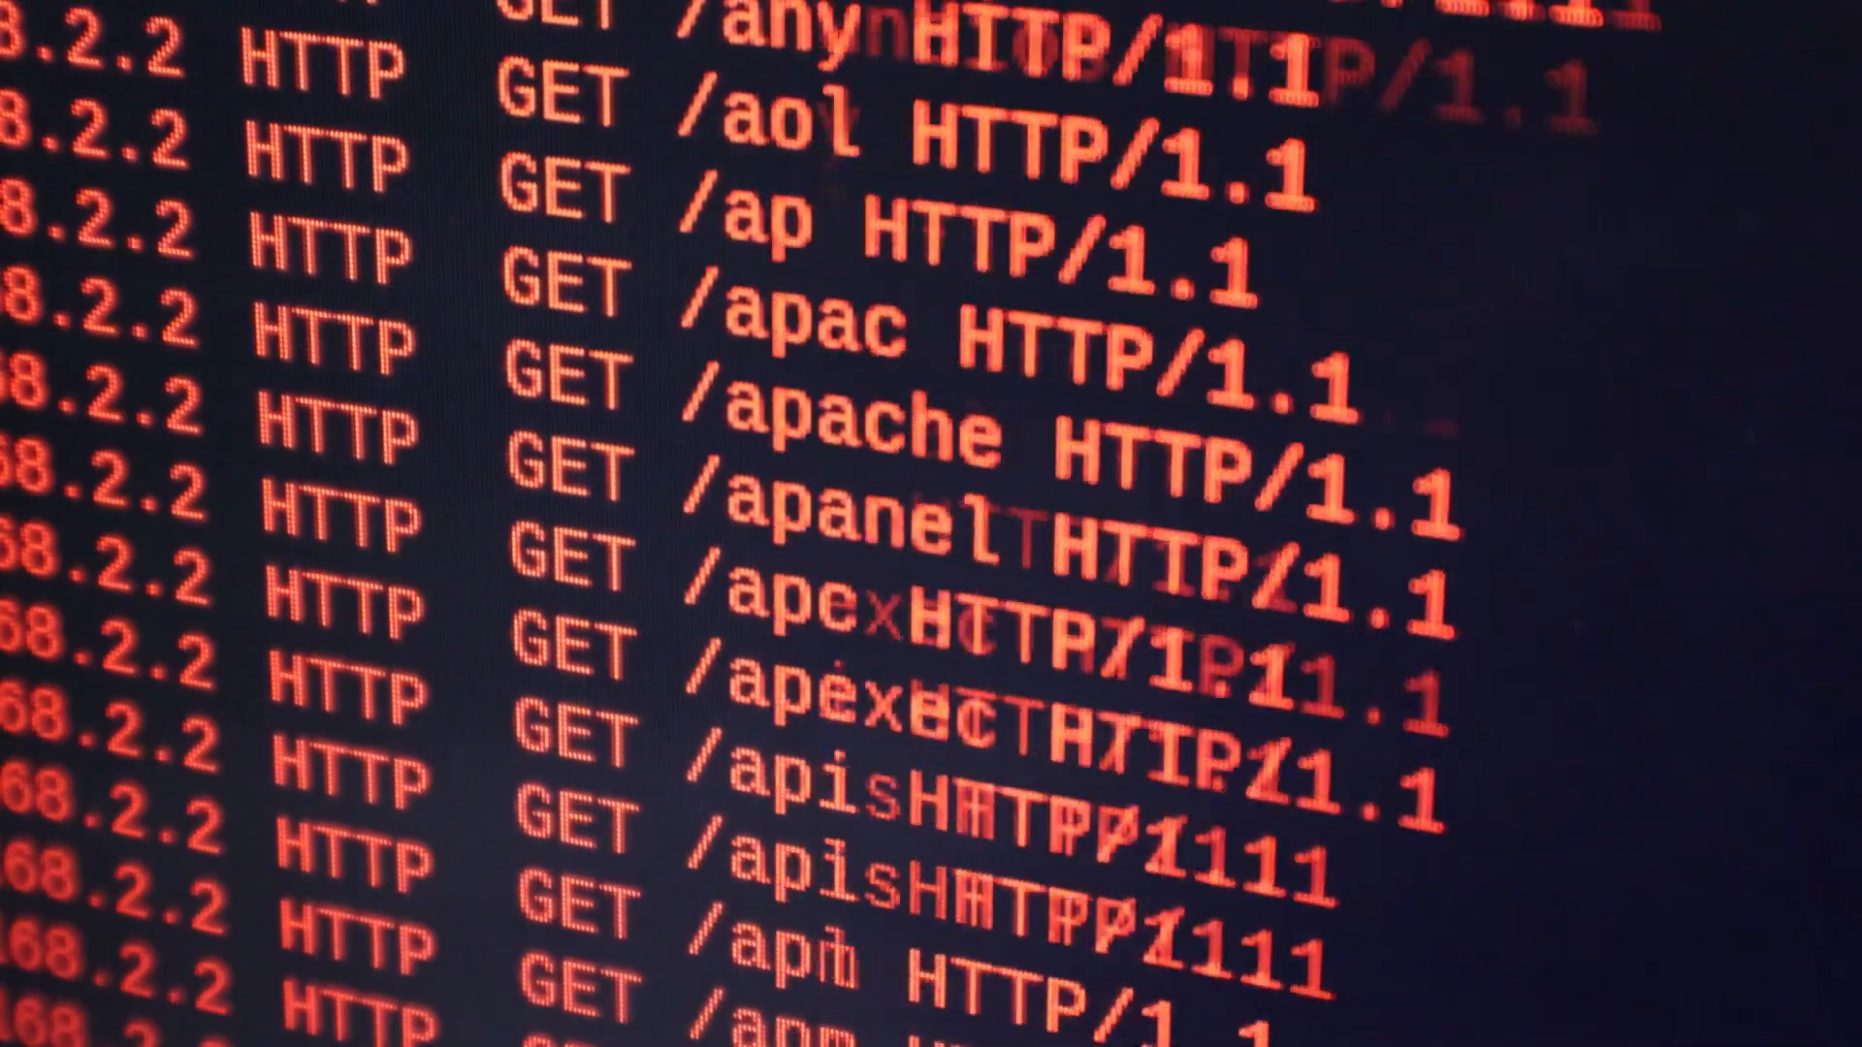
pyautogui.scroll(-3)
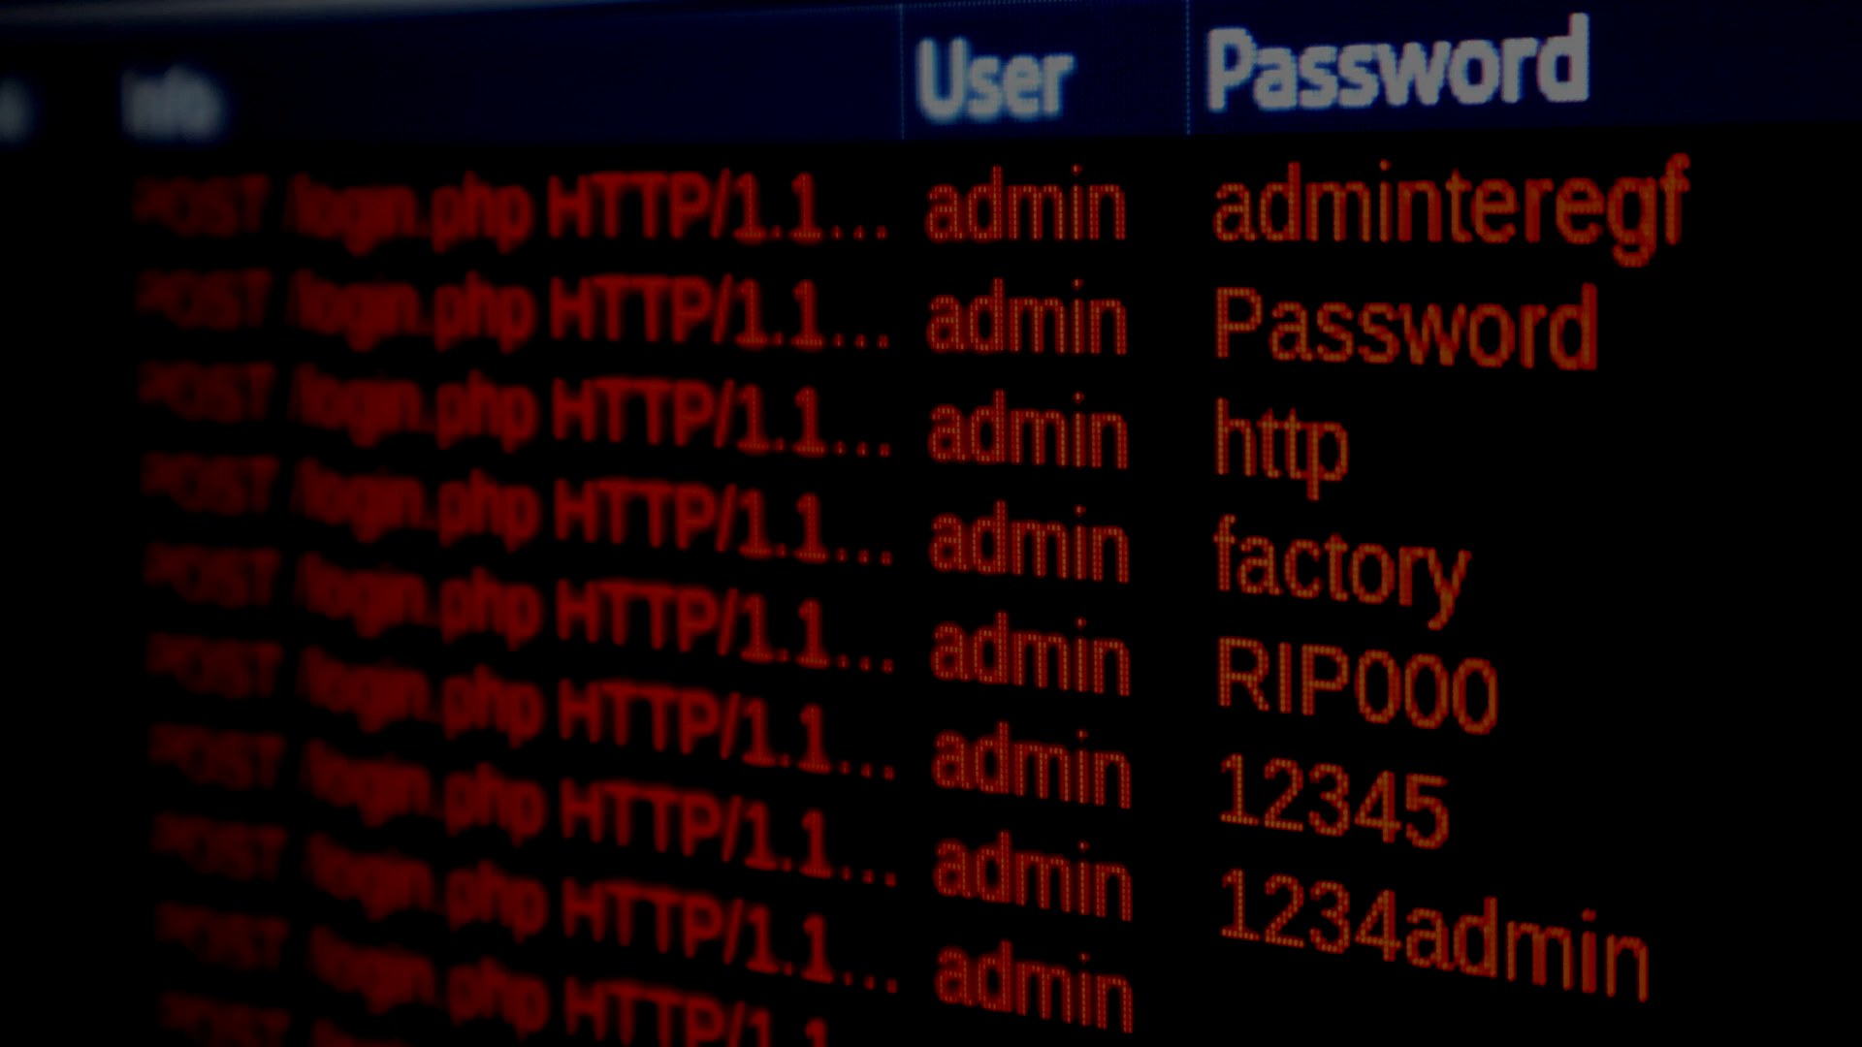
pyautogui.scroll(-3)
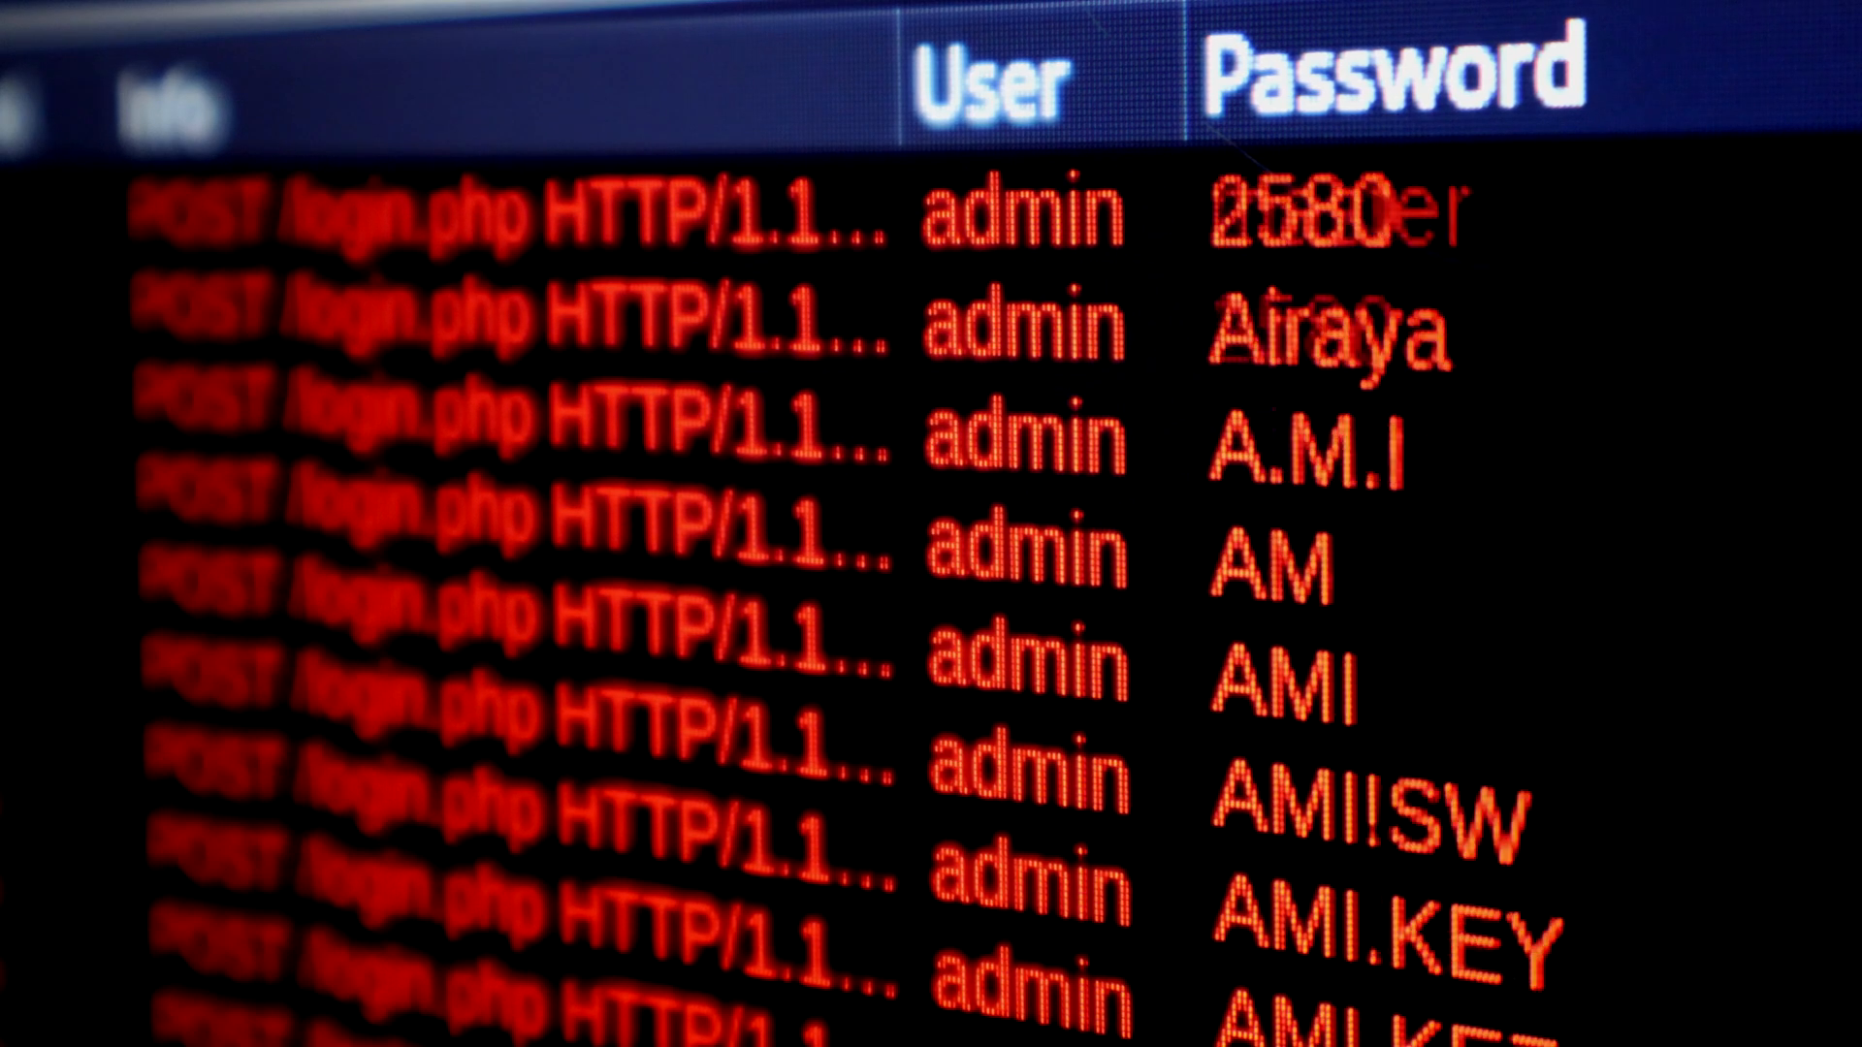
pyautogui.scroll(-3)
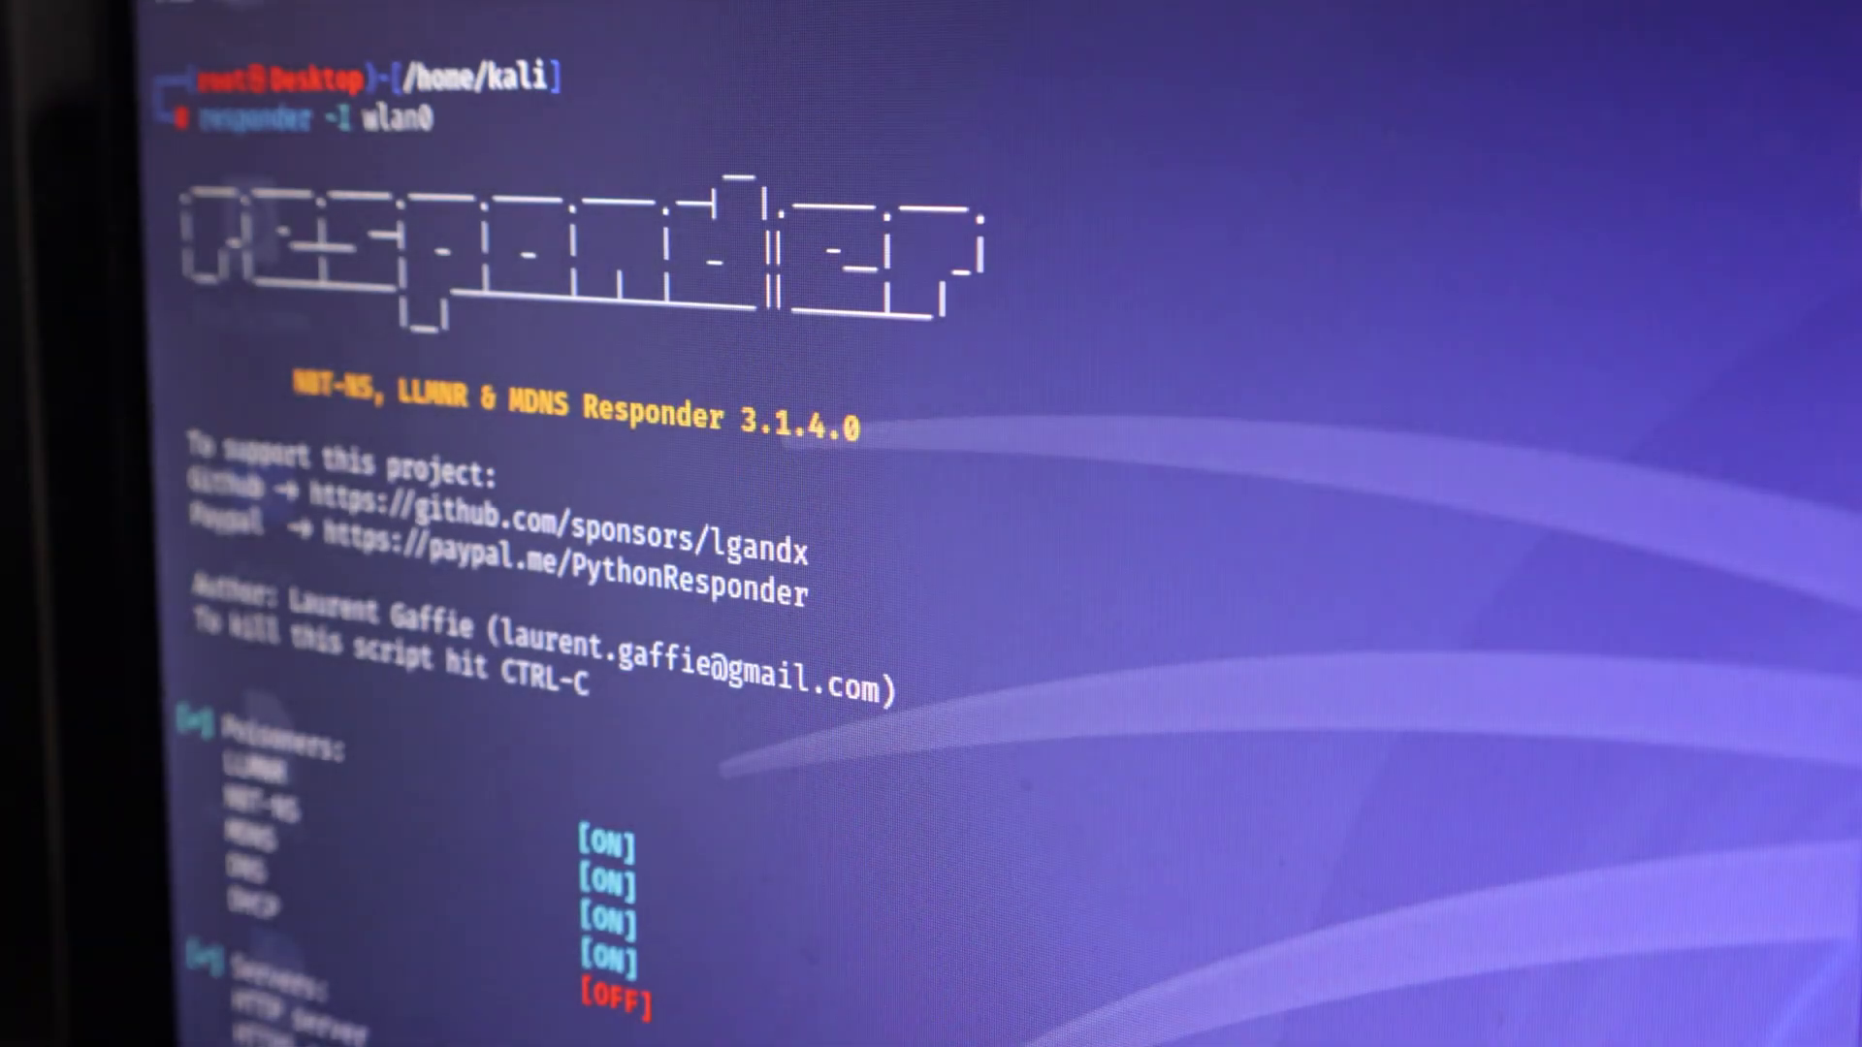
pyautogui.scroll(-3)
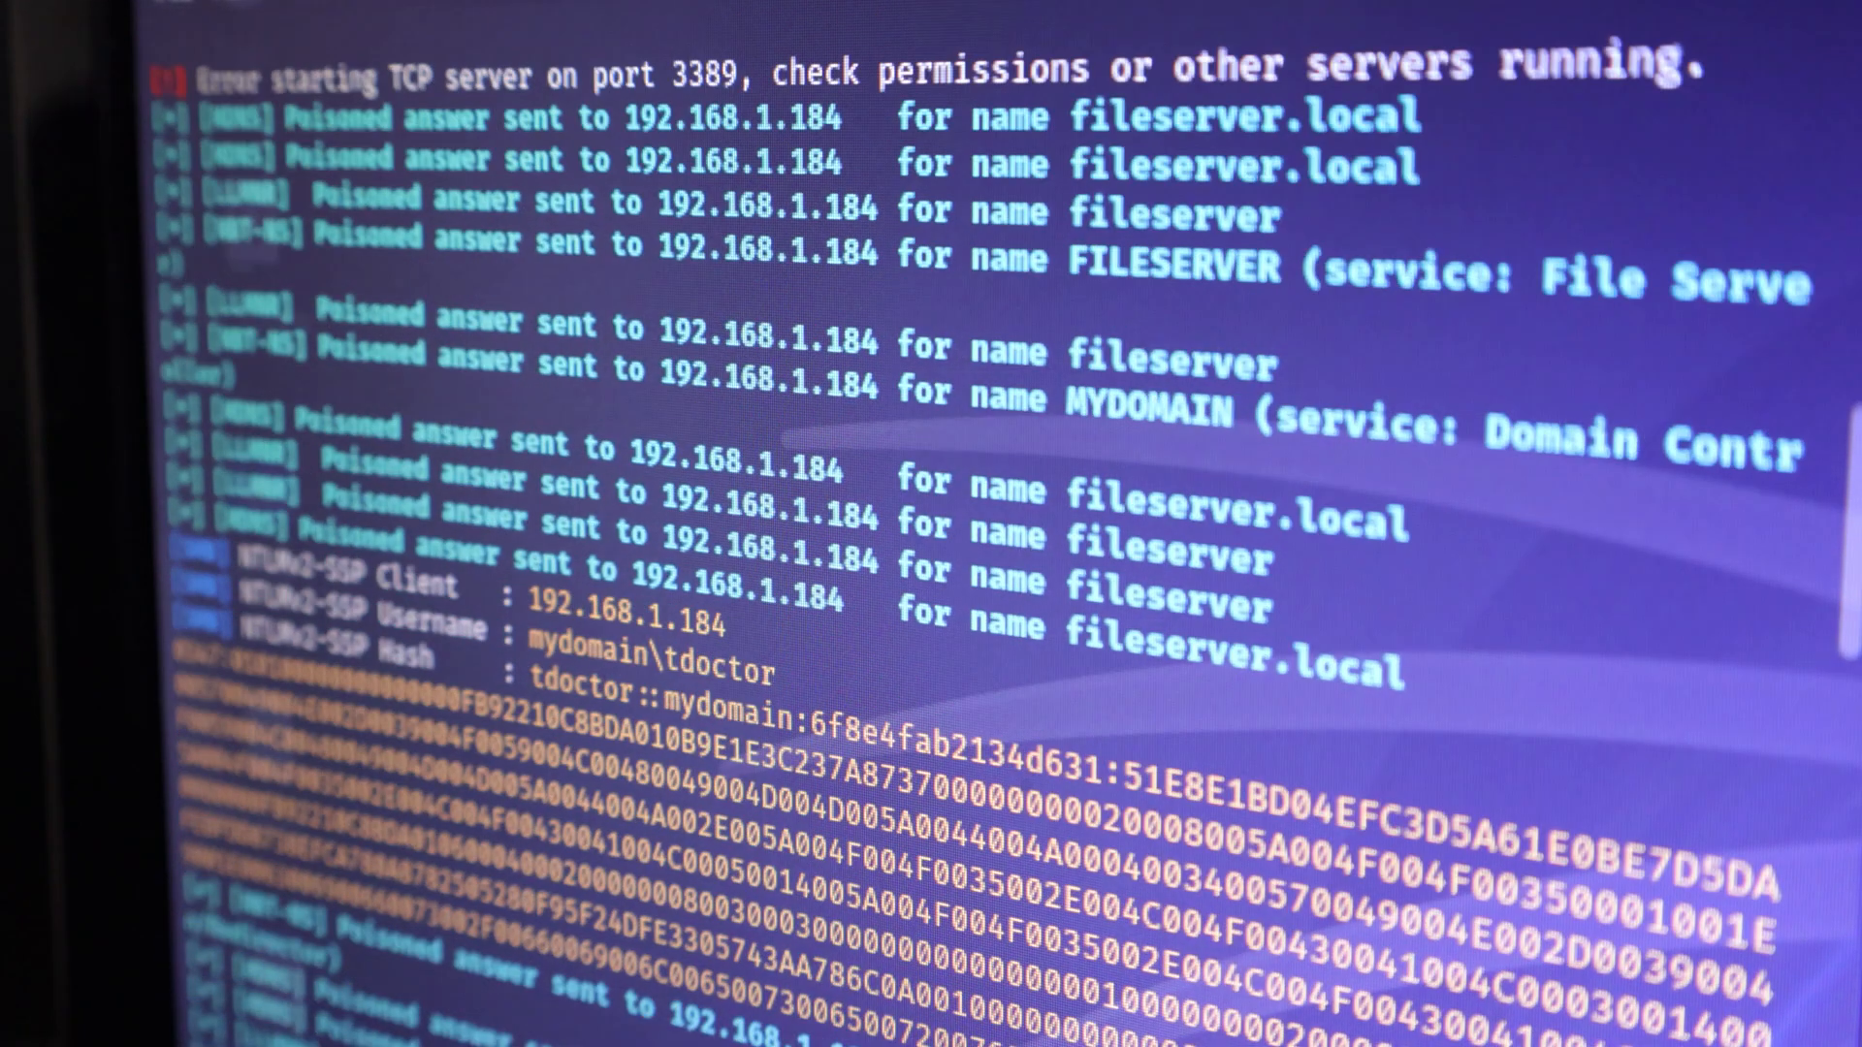
pyautogui.scroll(-3)
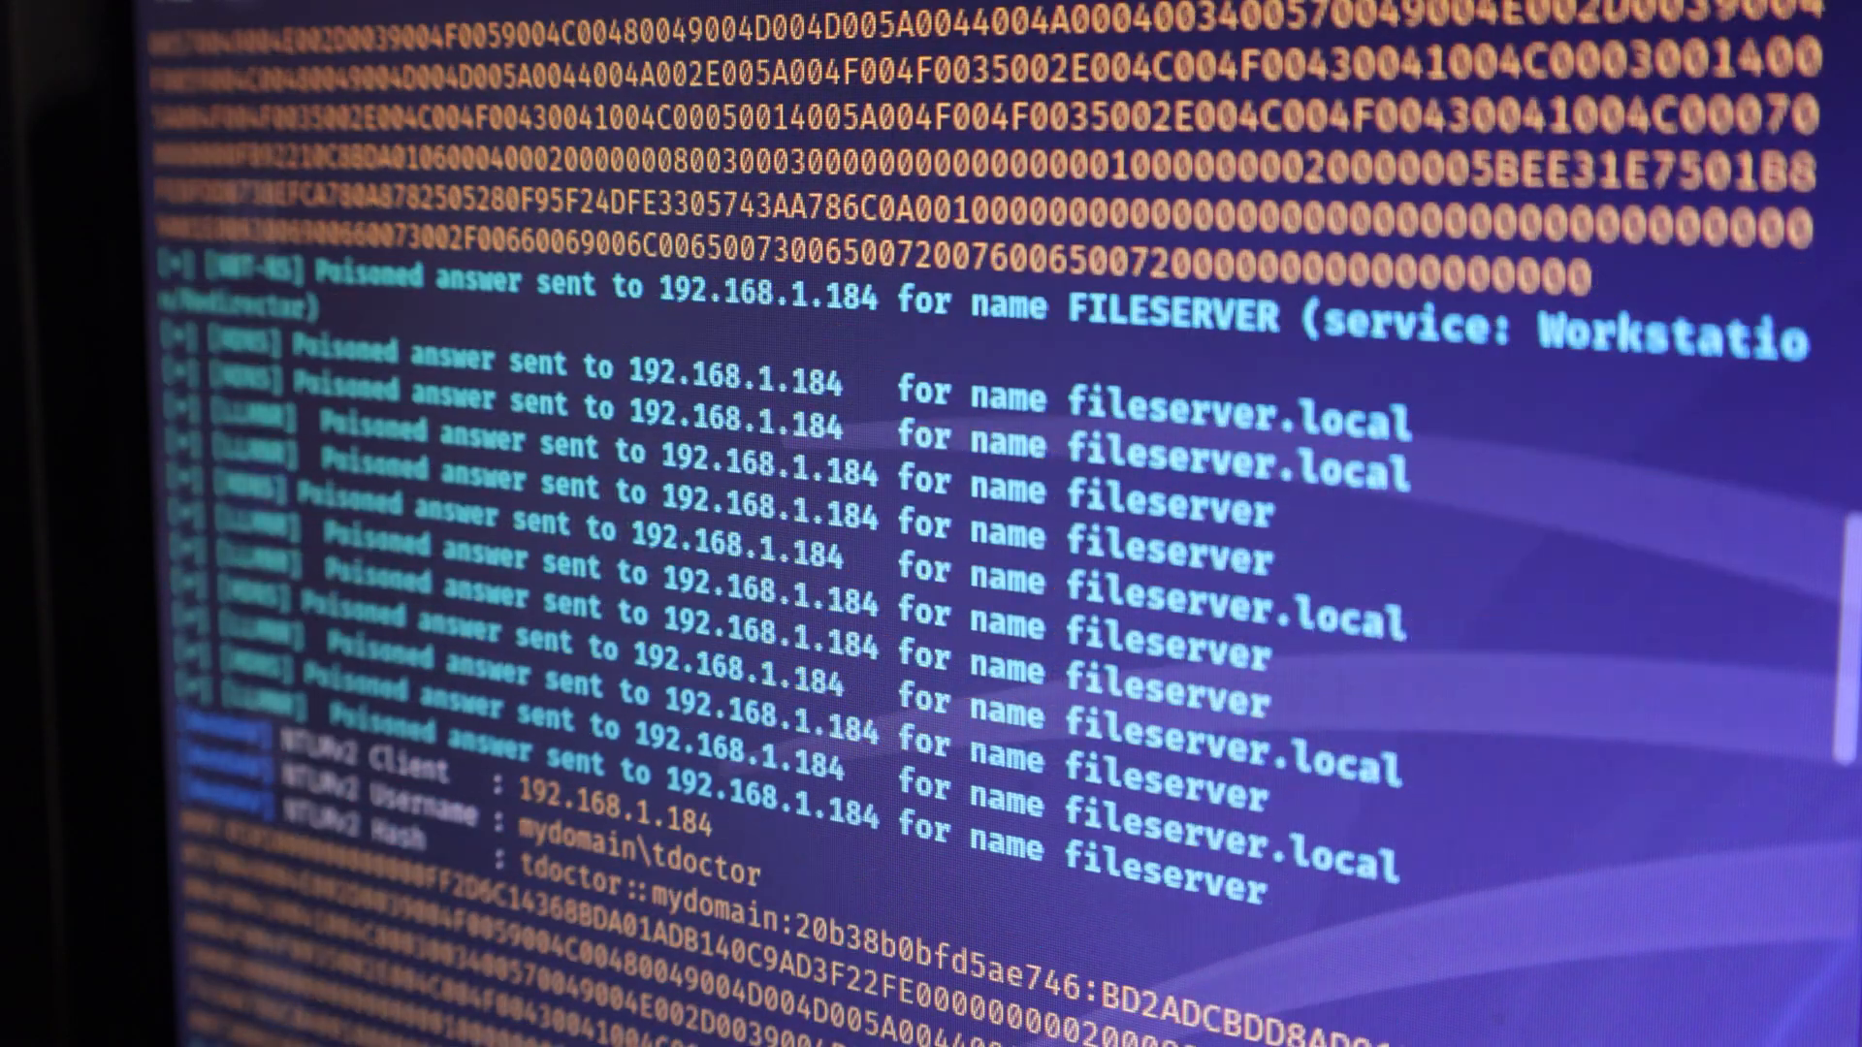
pyautogui.scroll(-3)
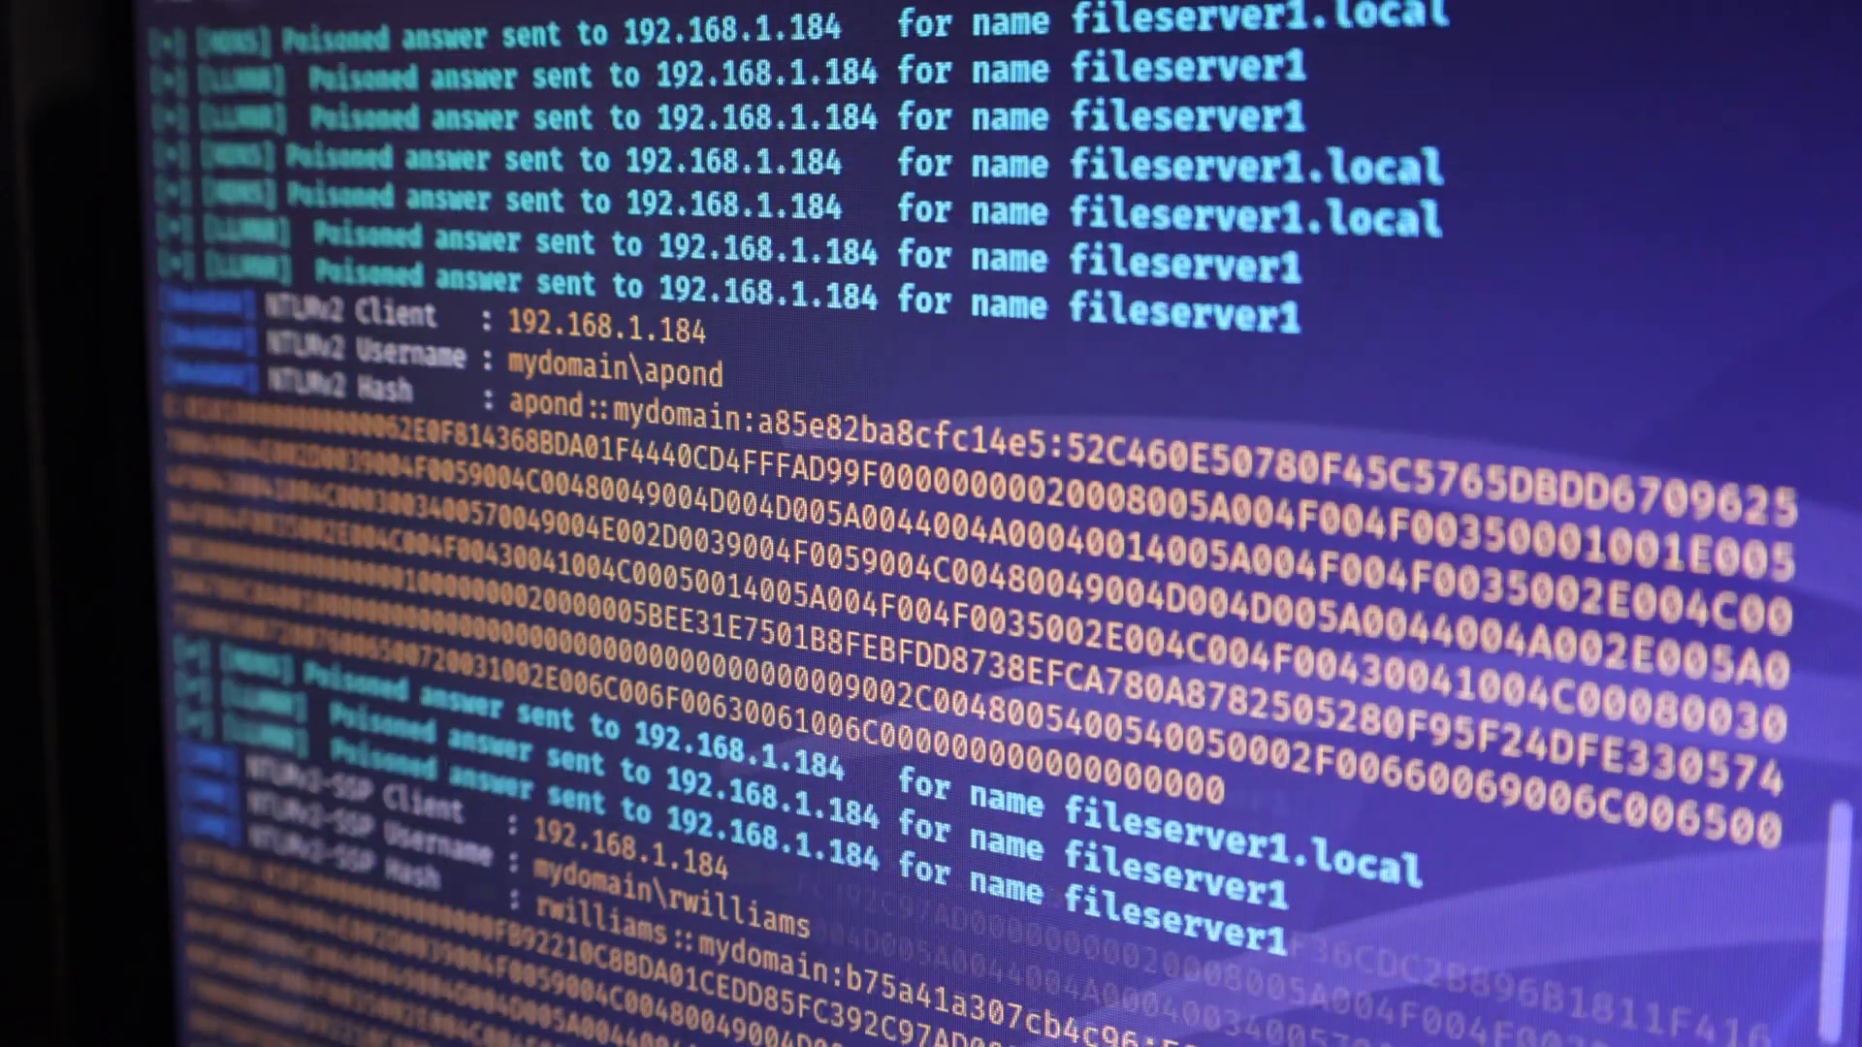
pyautogui.scroll(-3)
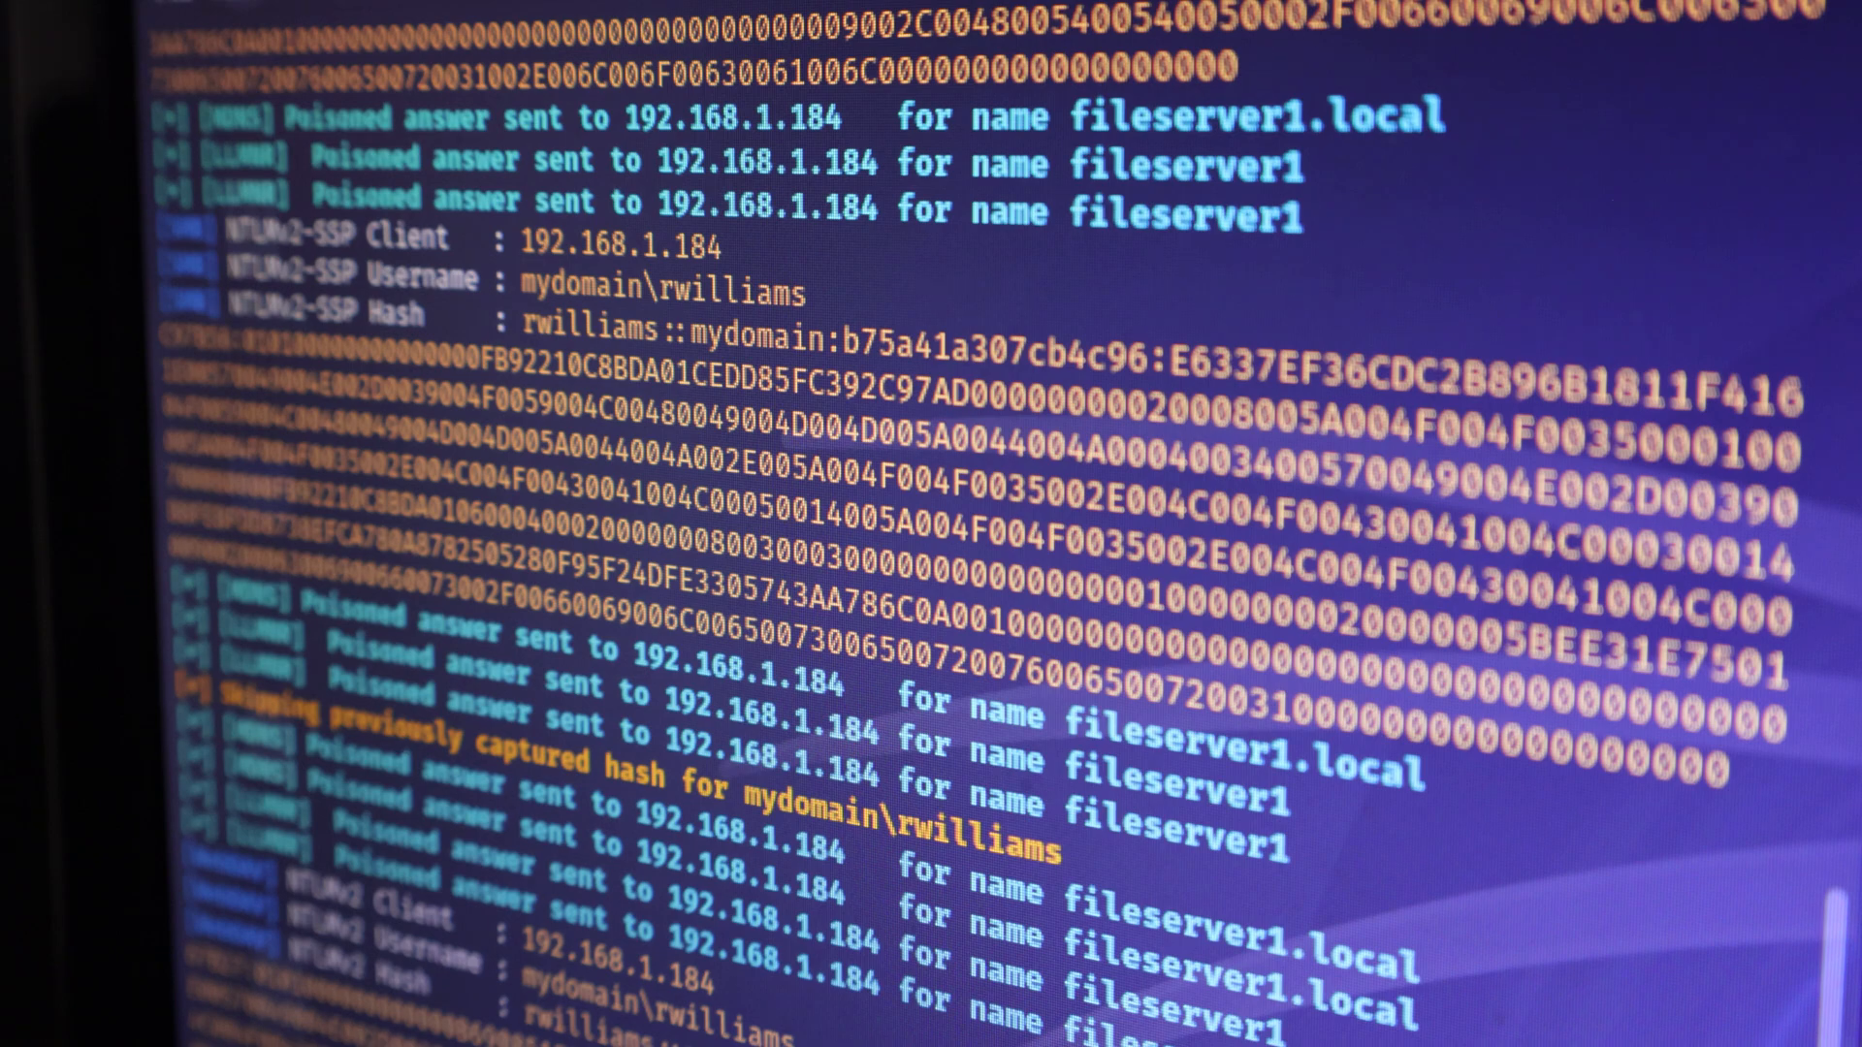
pyautogui.scroll(-3)
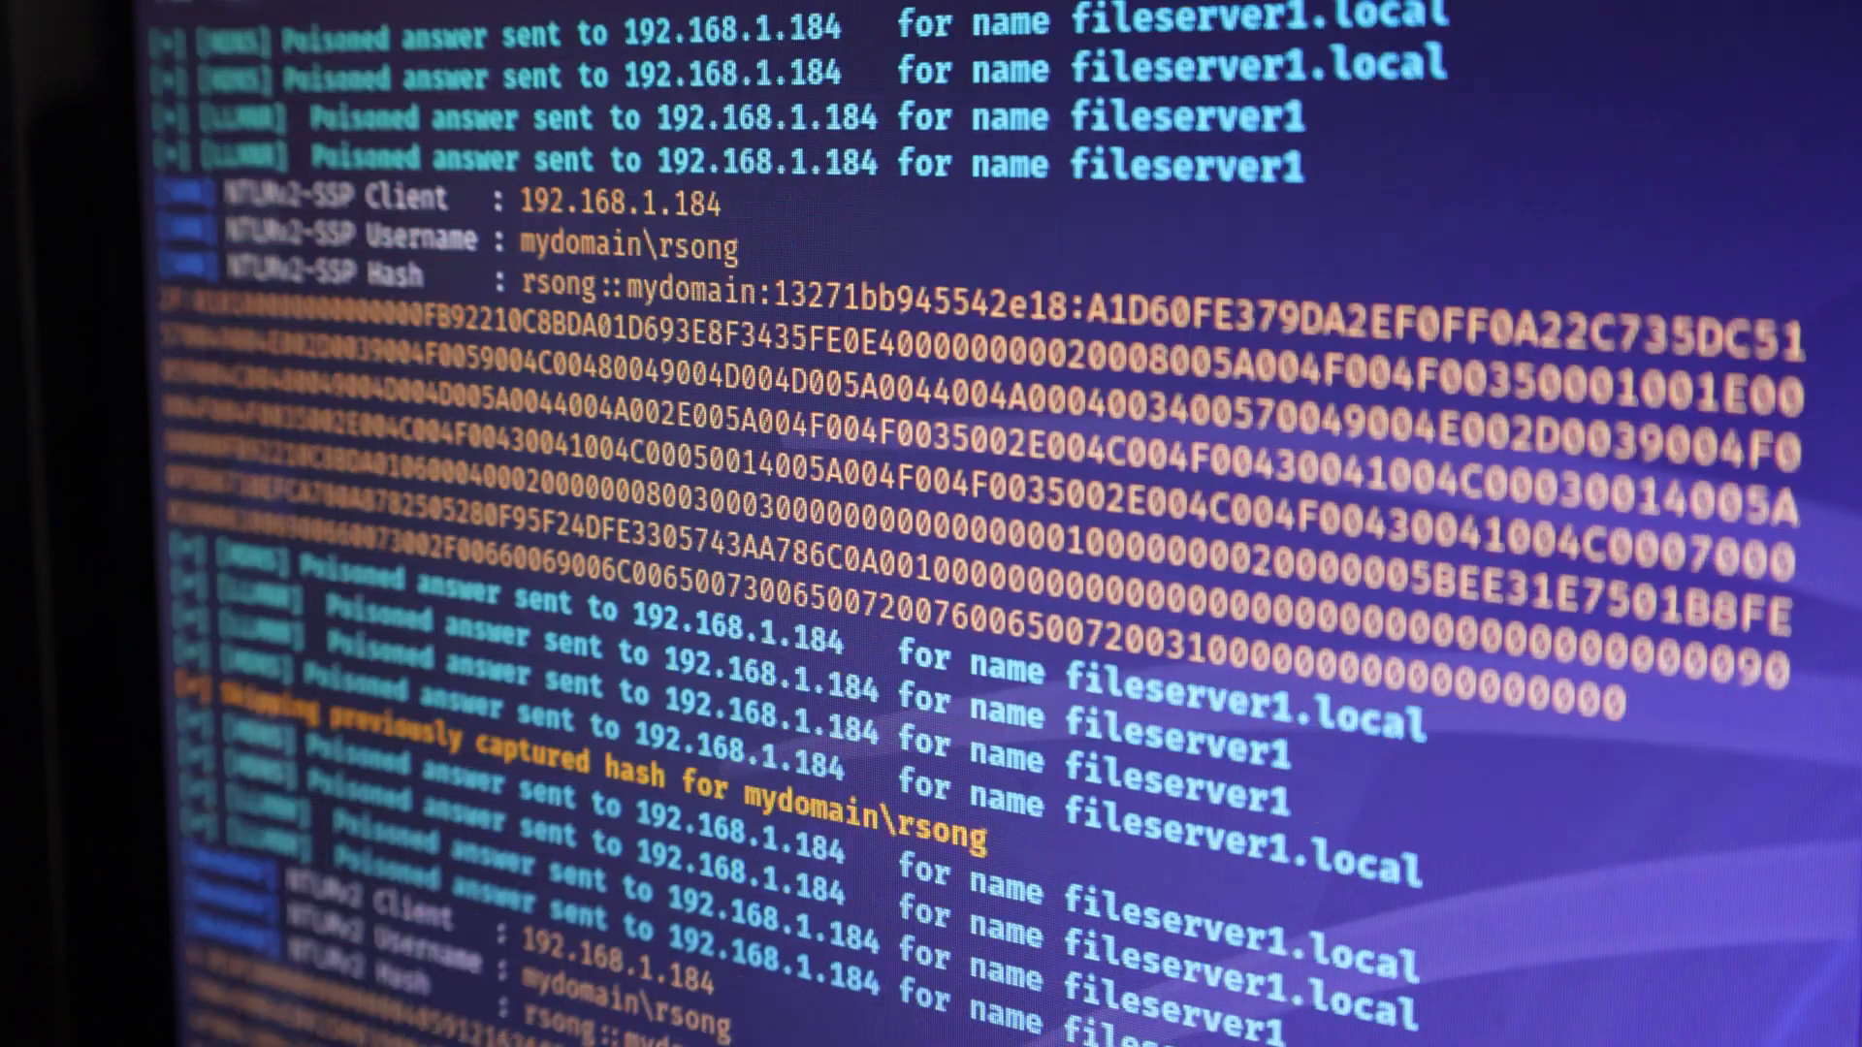
pyautogui.scroll(-3)
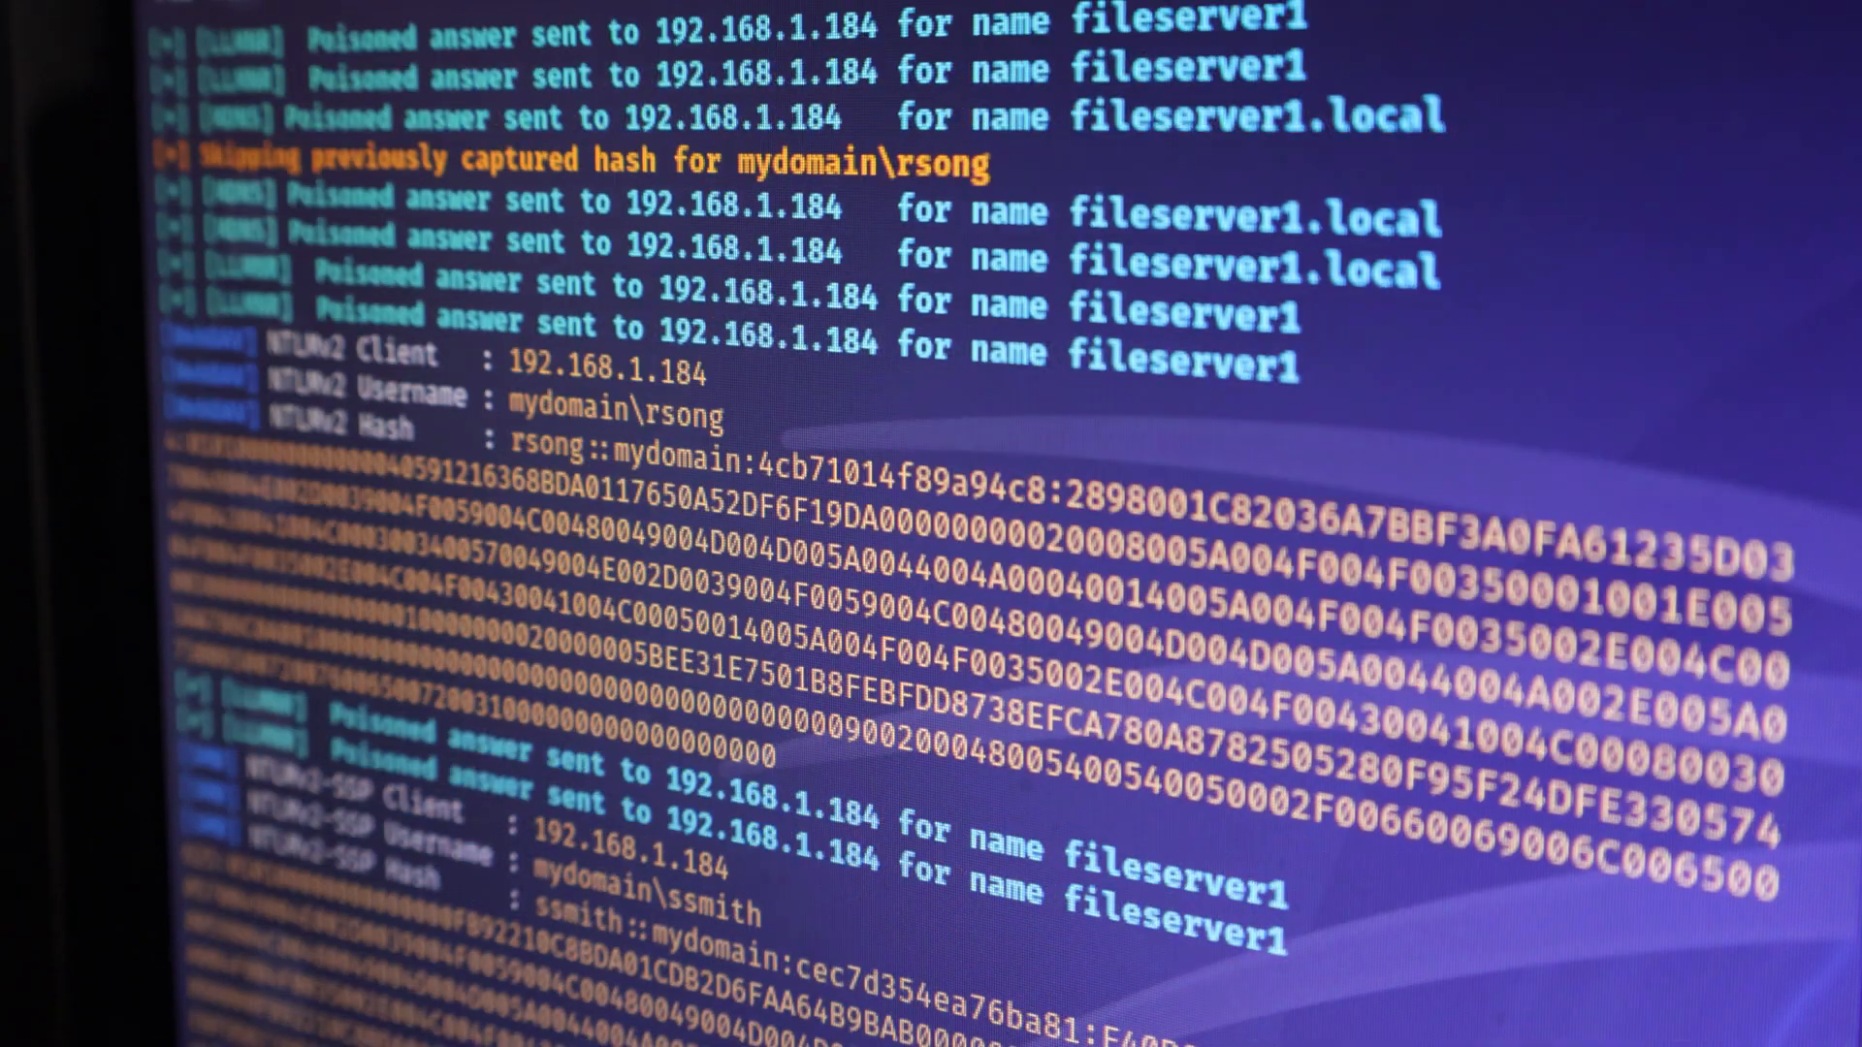
pyautogui.scroll(-3)
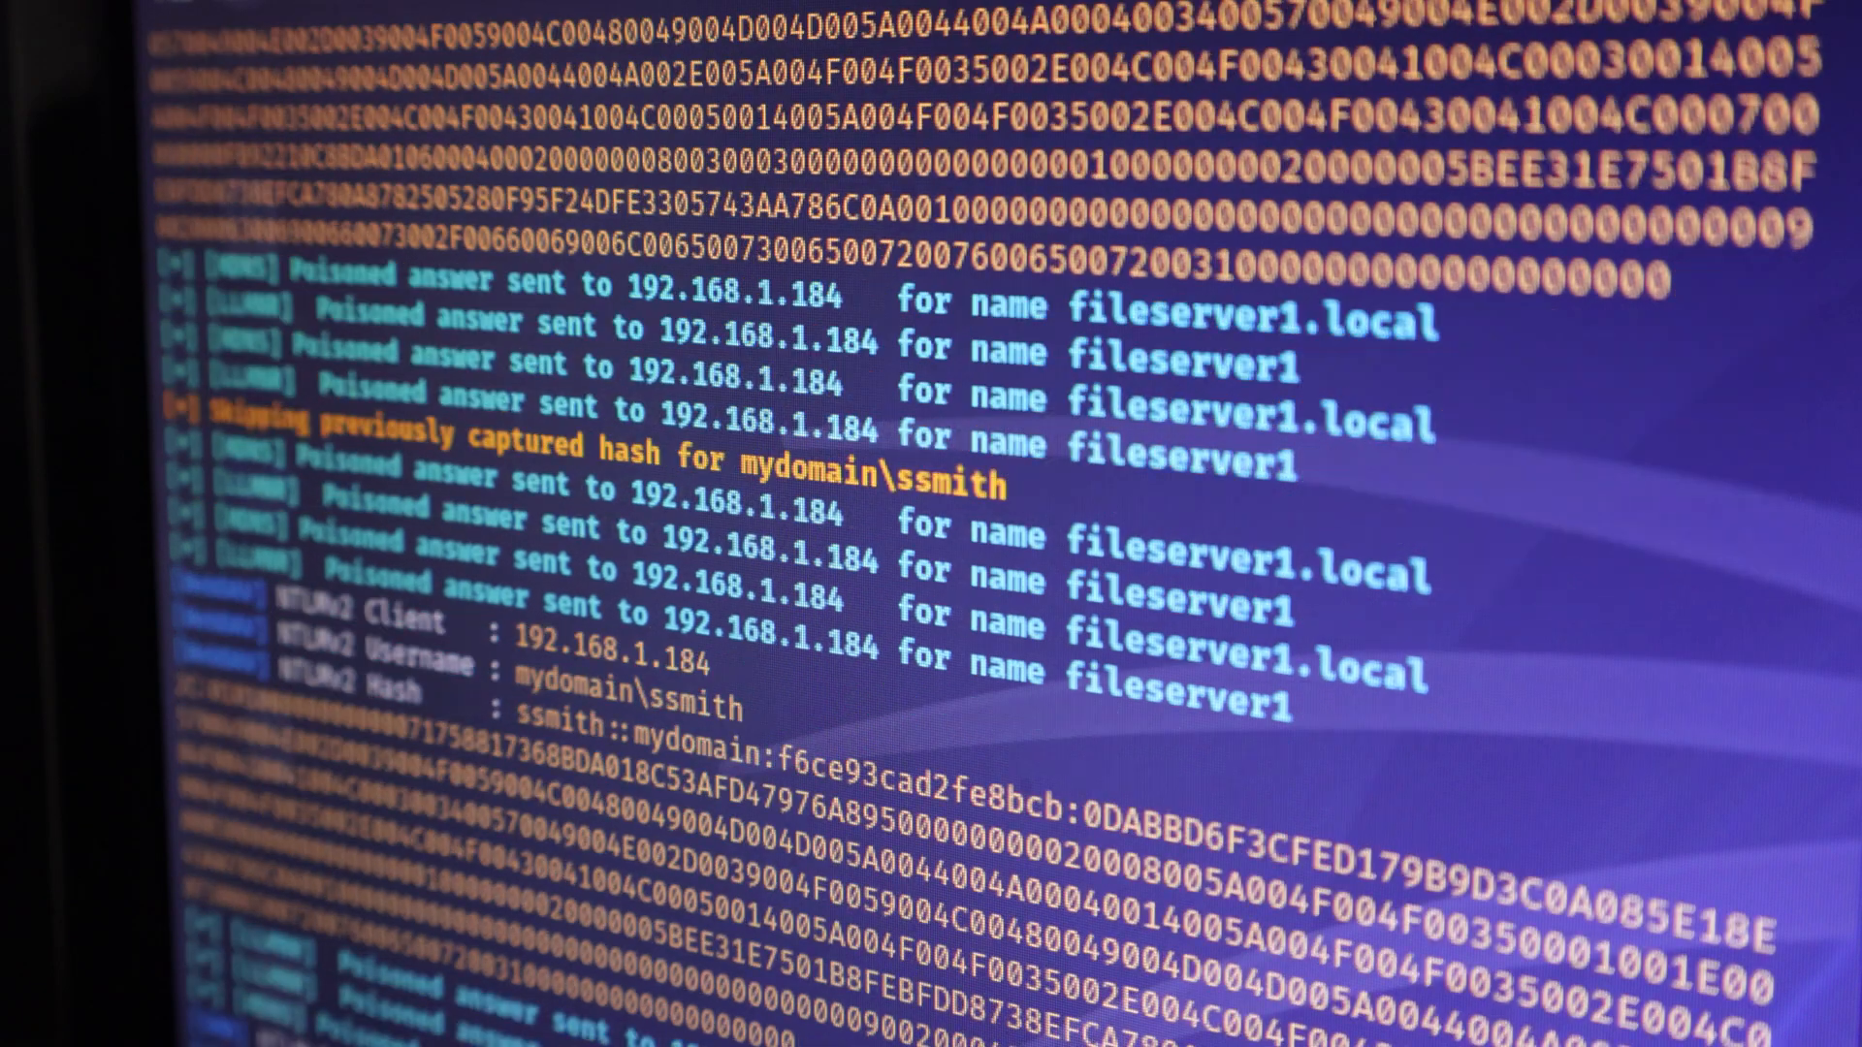
pyautogui.scroll(-3)
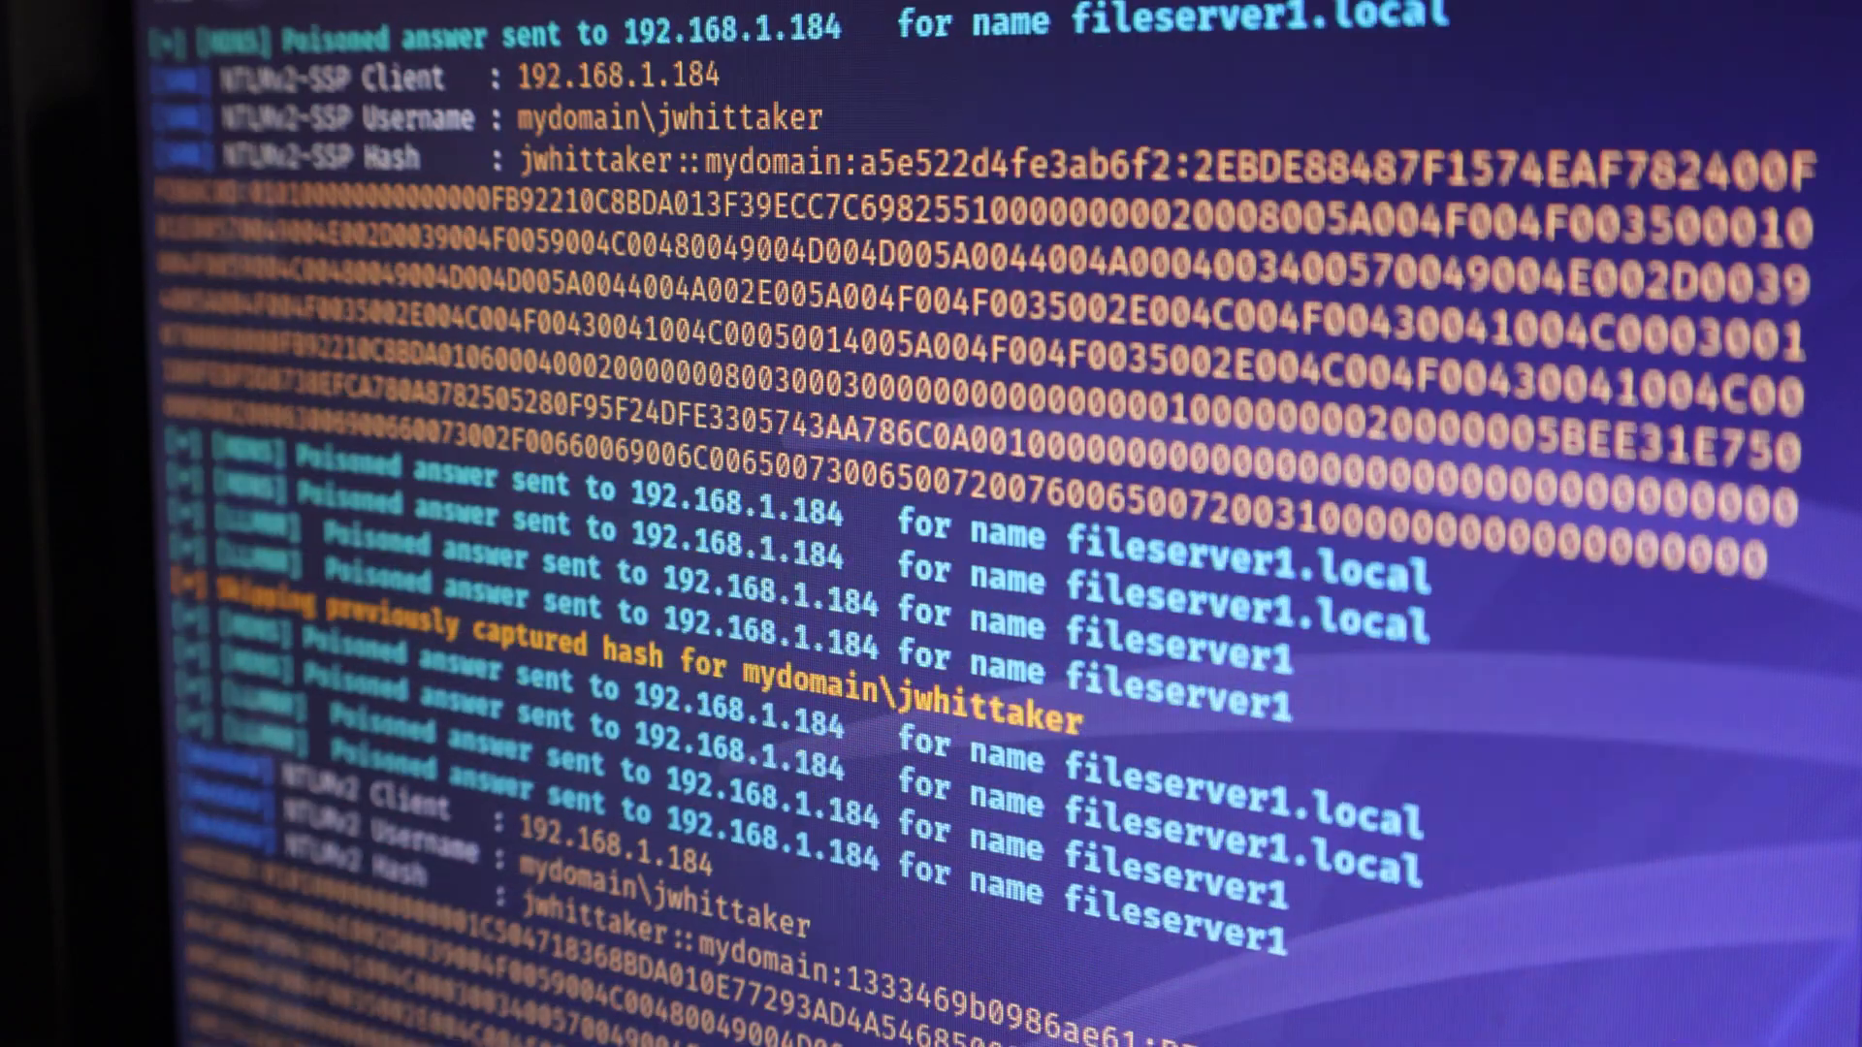
pyautogui.scroll(-3)
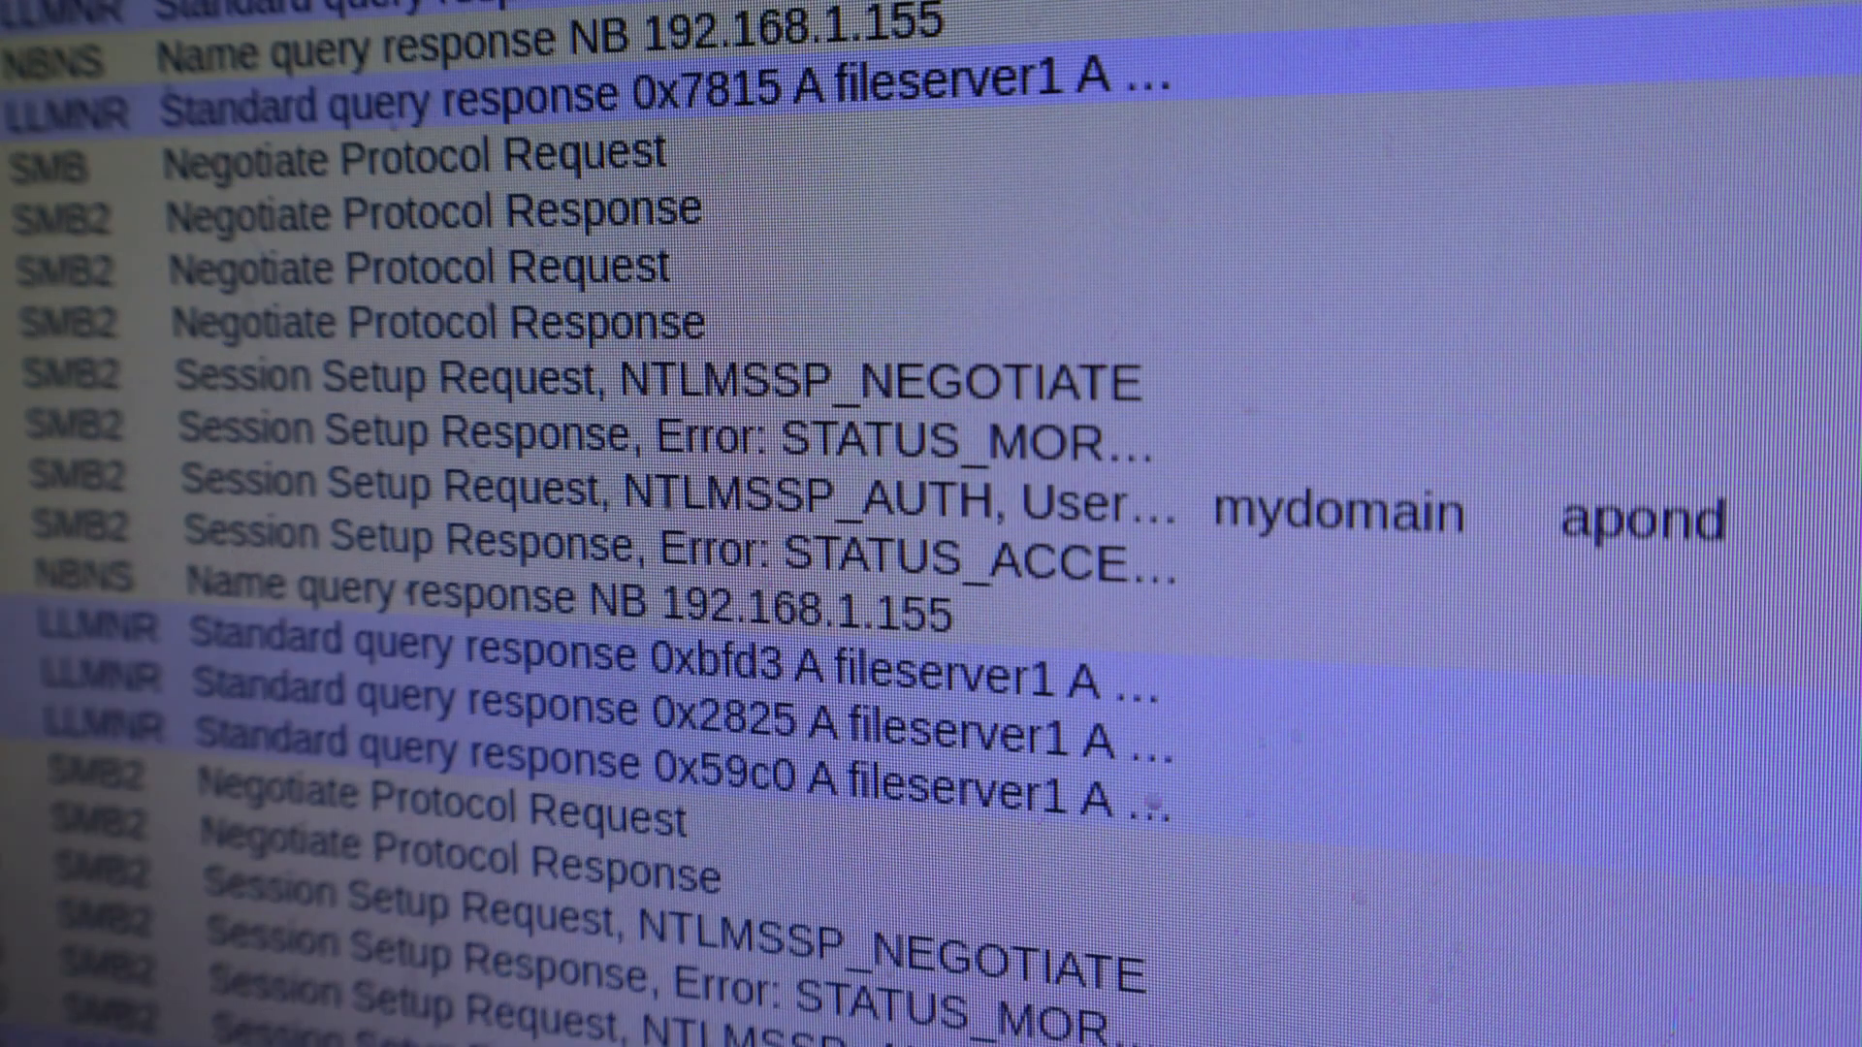
pyautogui.scroll(-3)
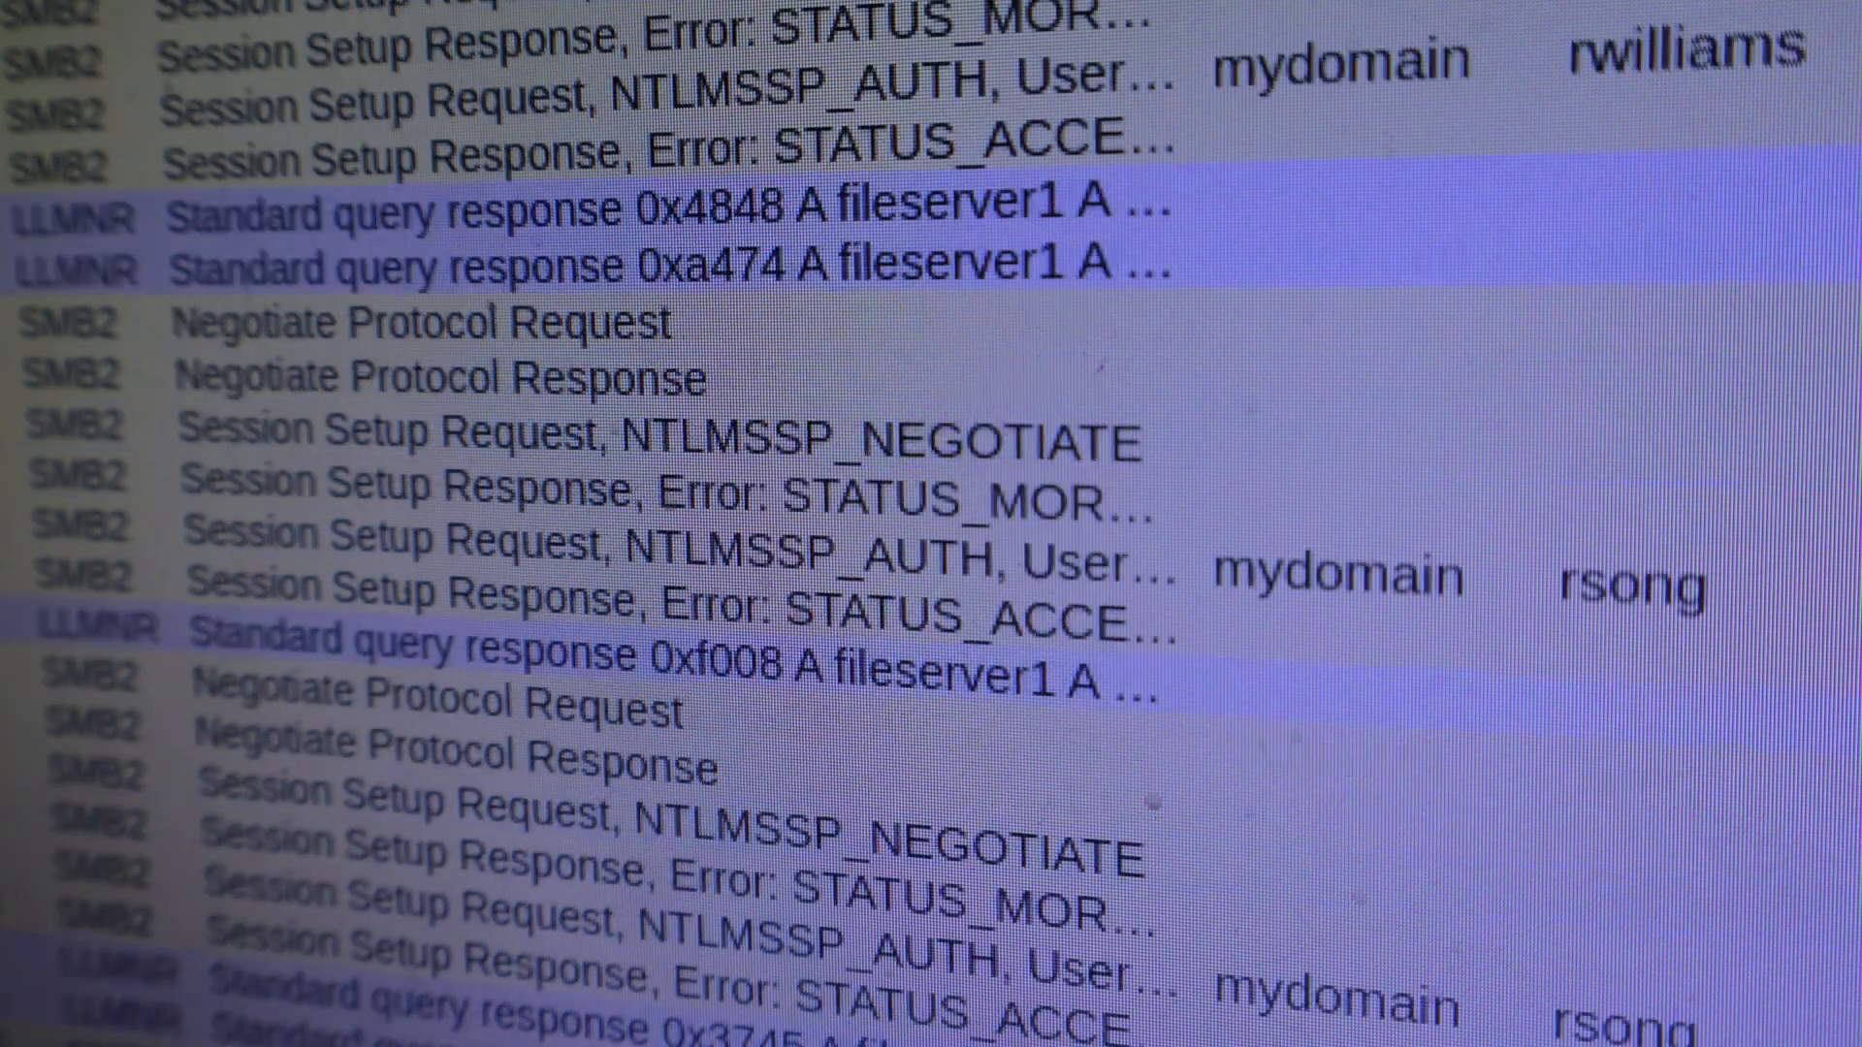
pyautogui.scroll(-3)
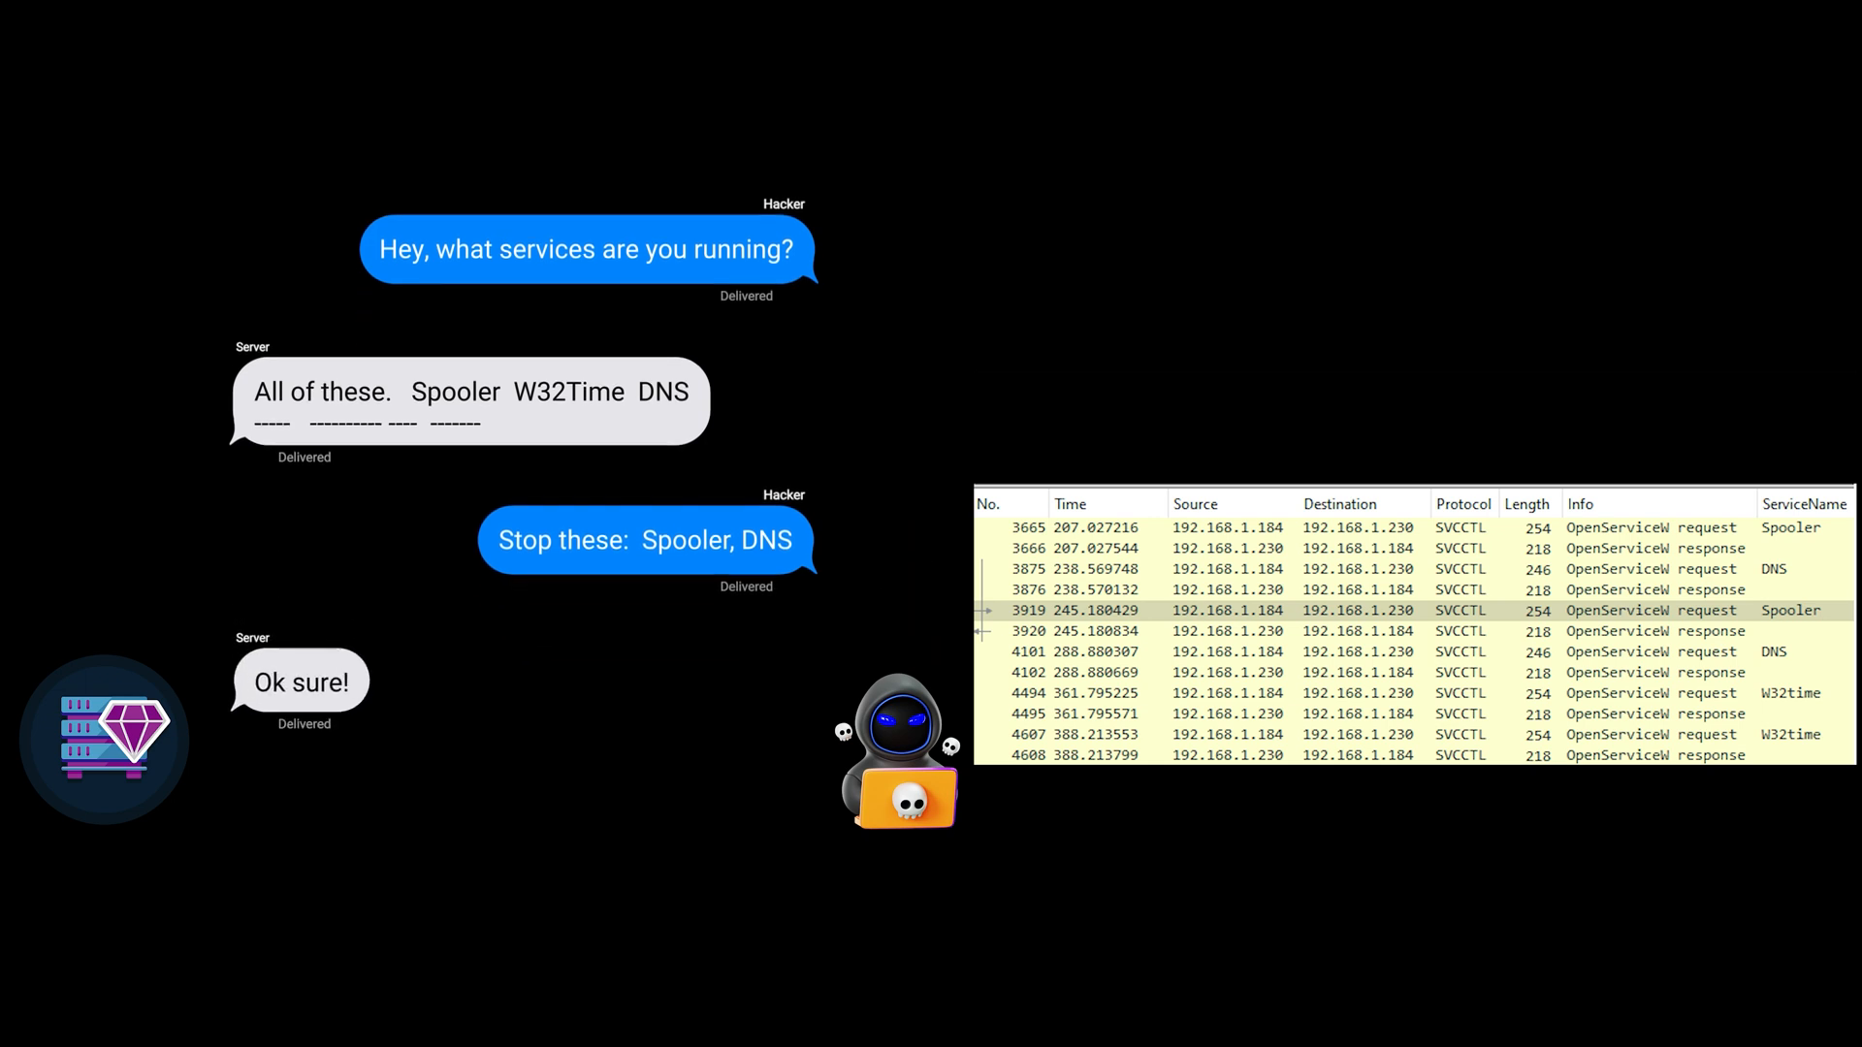
# Show the hacker's bubble 'Add this service: drmvo345.exe' and advance to the next frame
pyautogui.write('Add this service:  drmvo345.exe')
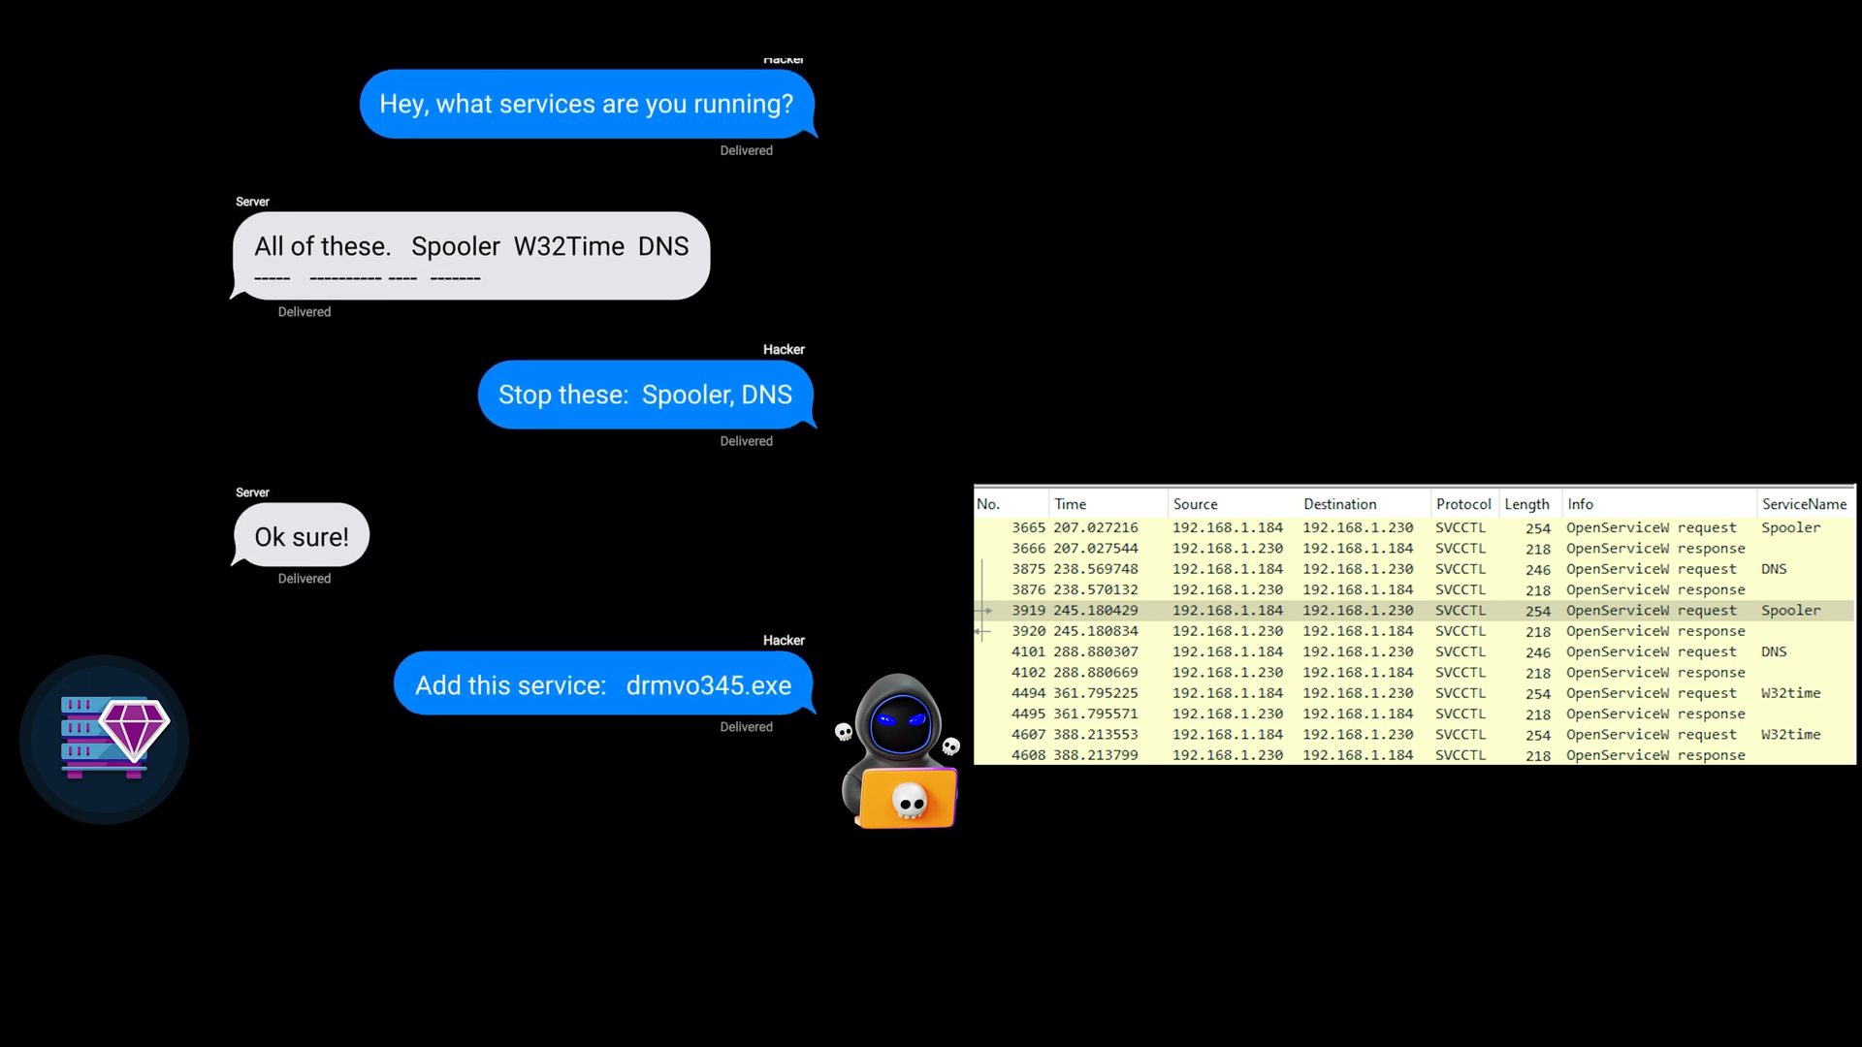
pyautogui.scroll(-3)
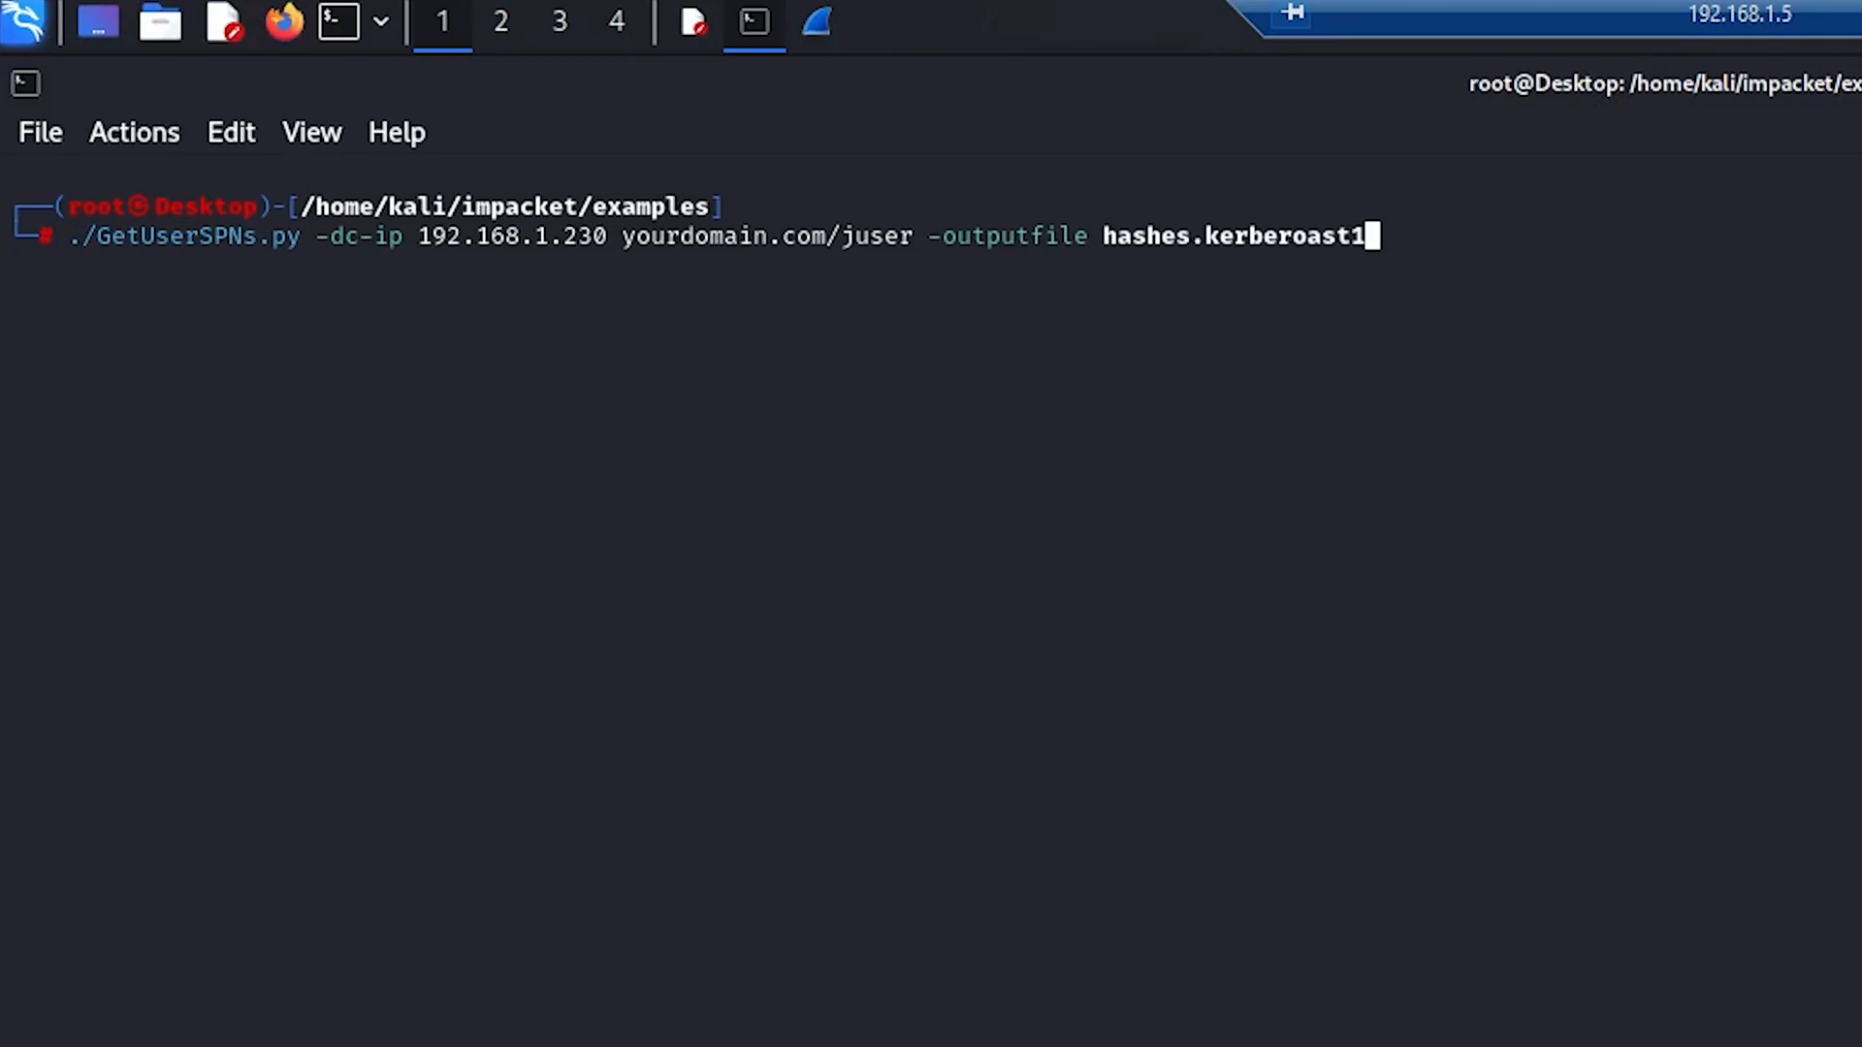
# Run GetUserSPNs.py against 192.168.1.230 as juser, then view hashes.kerberoast with cat
pyautogui.doubleClick(764, 234)
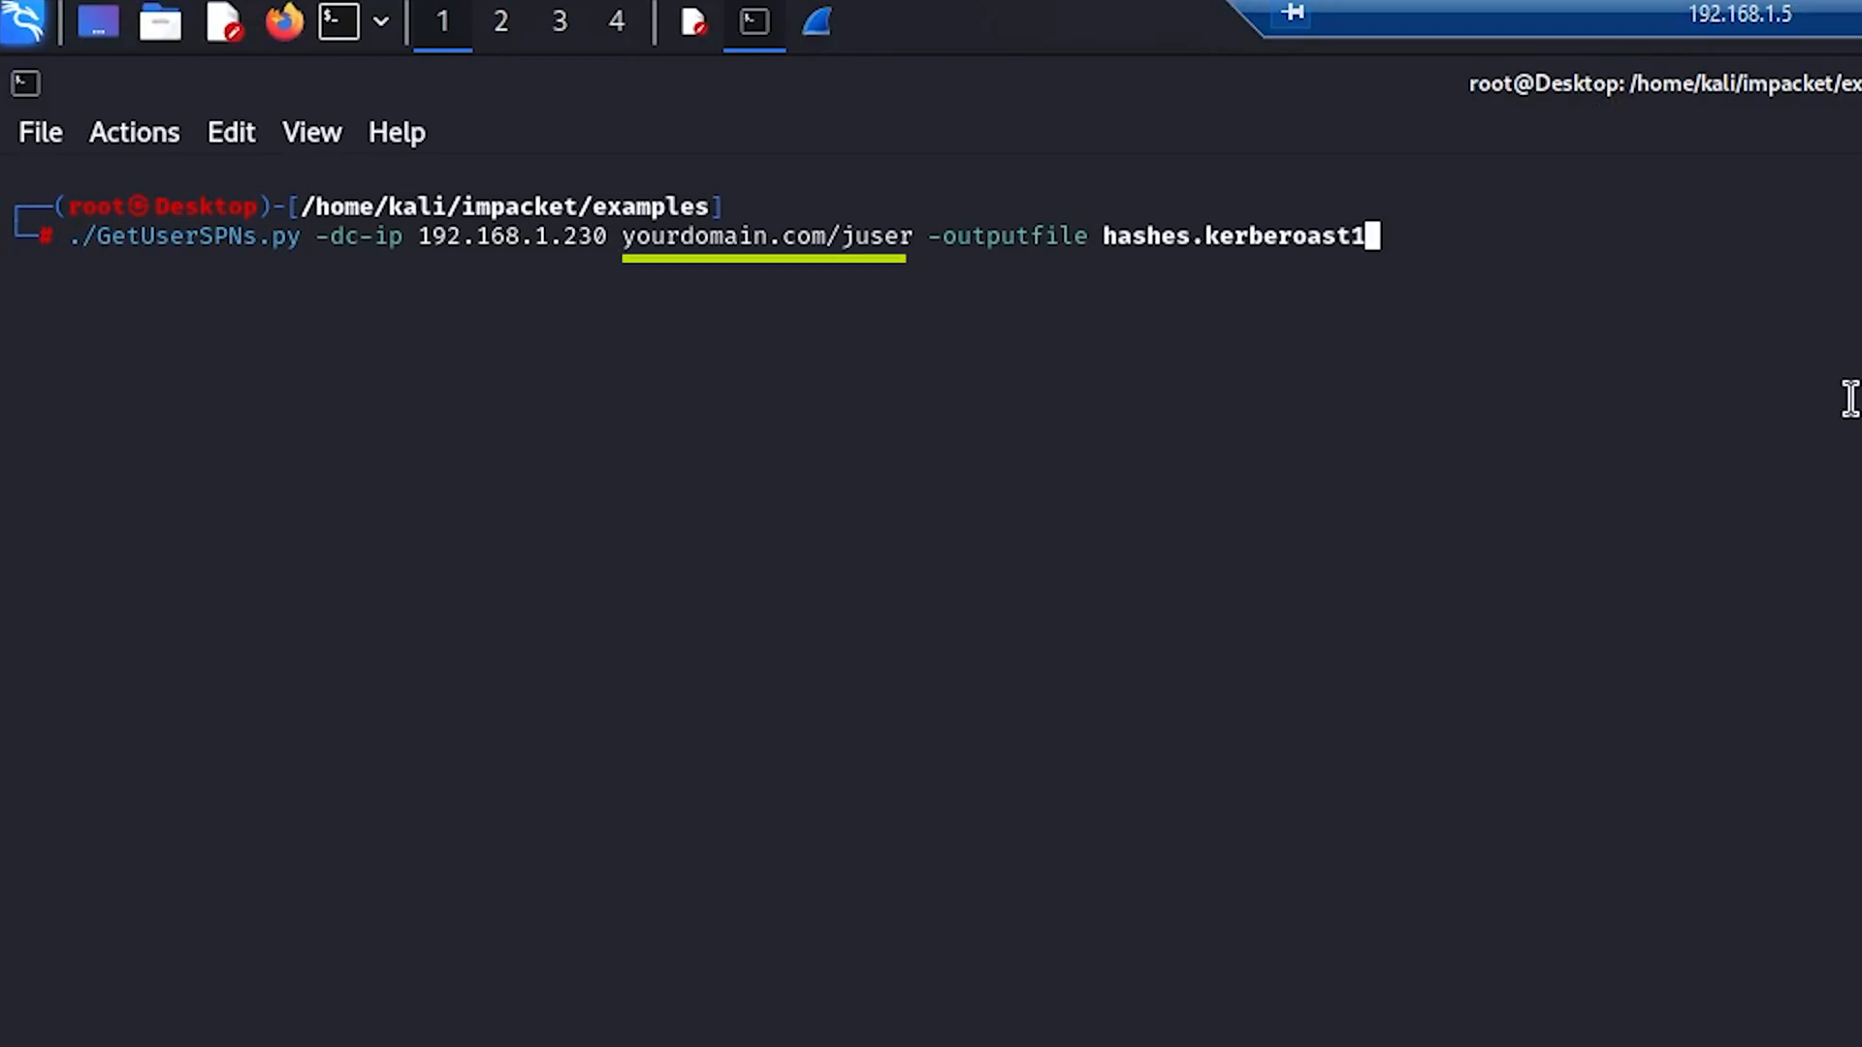
pyautogui.press('Return')
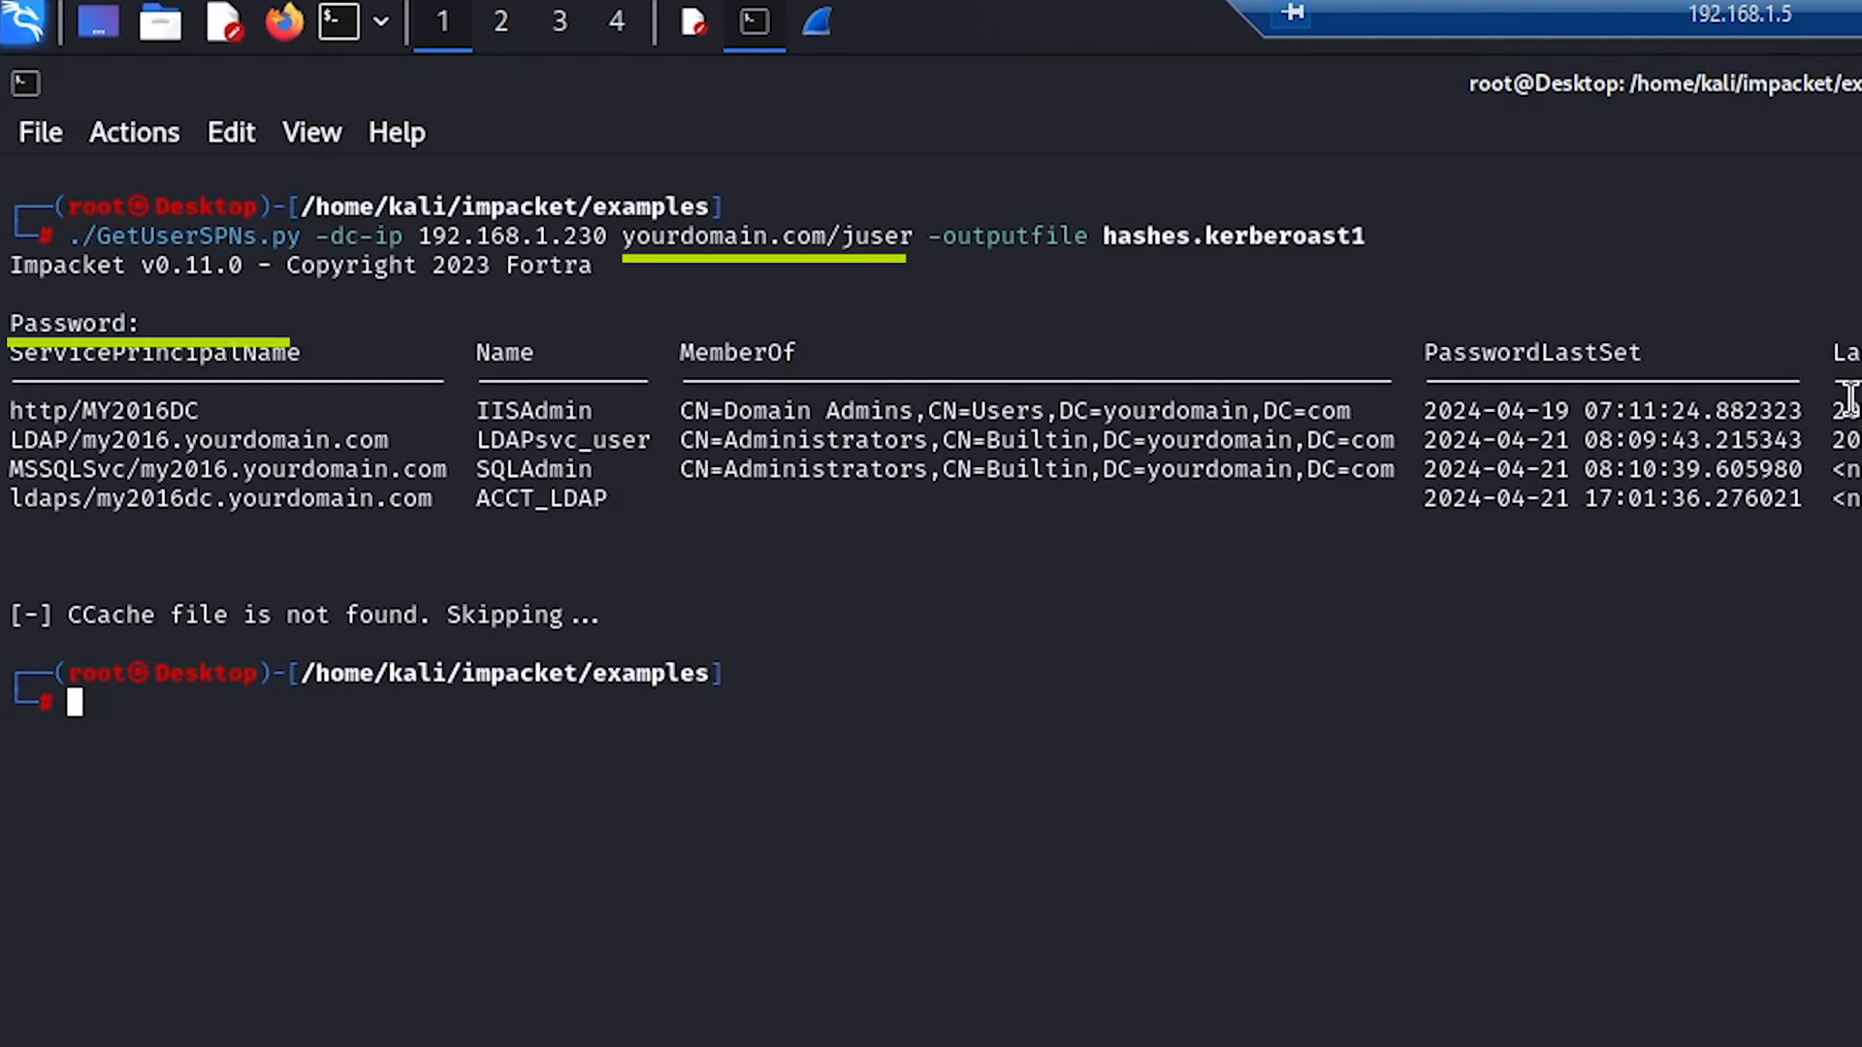
pyautogui.write('cat hashes.kerberoast')
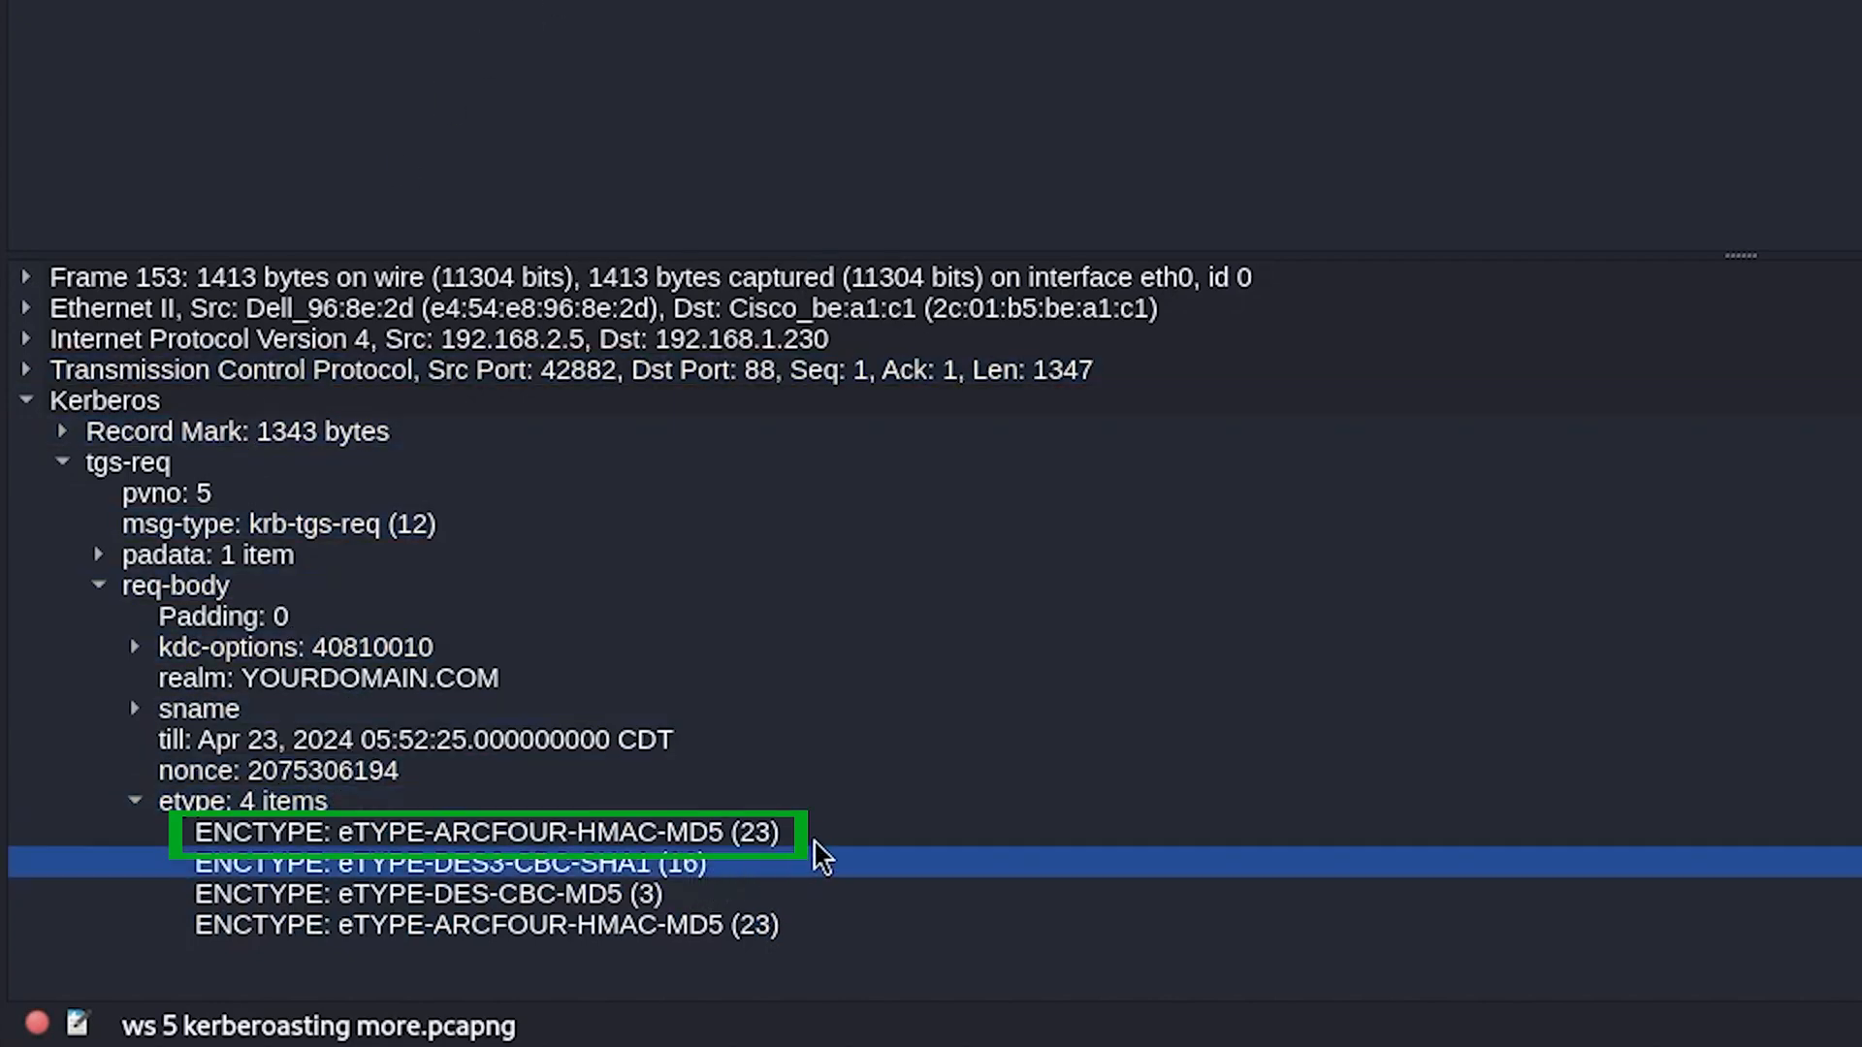
pyautogui.click(485, 832)
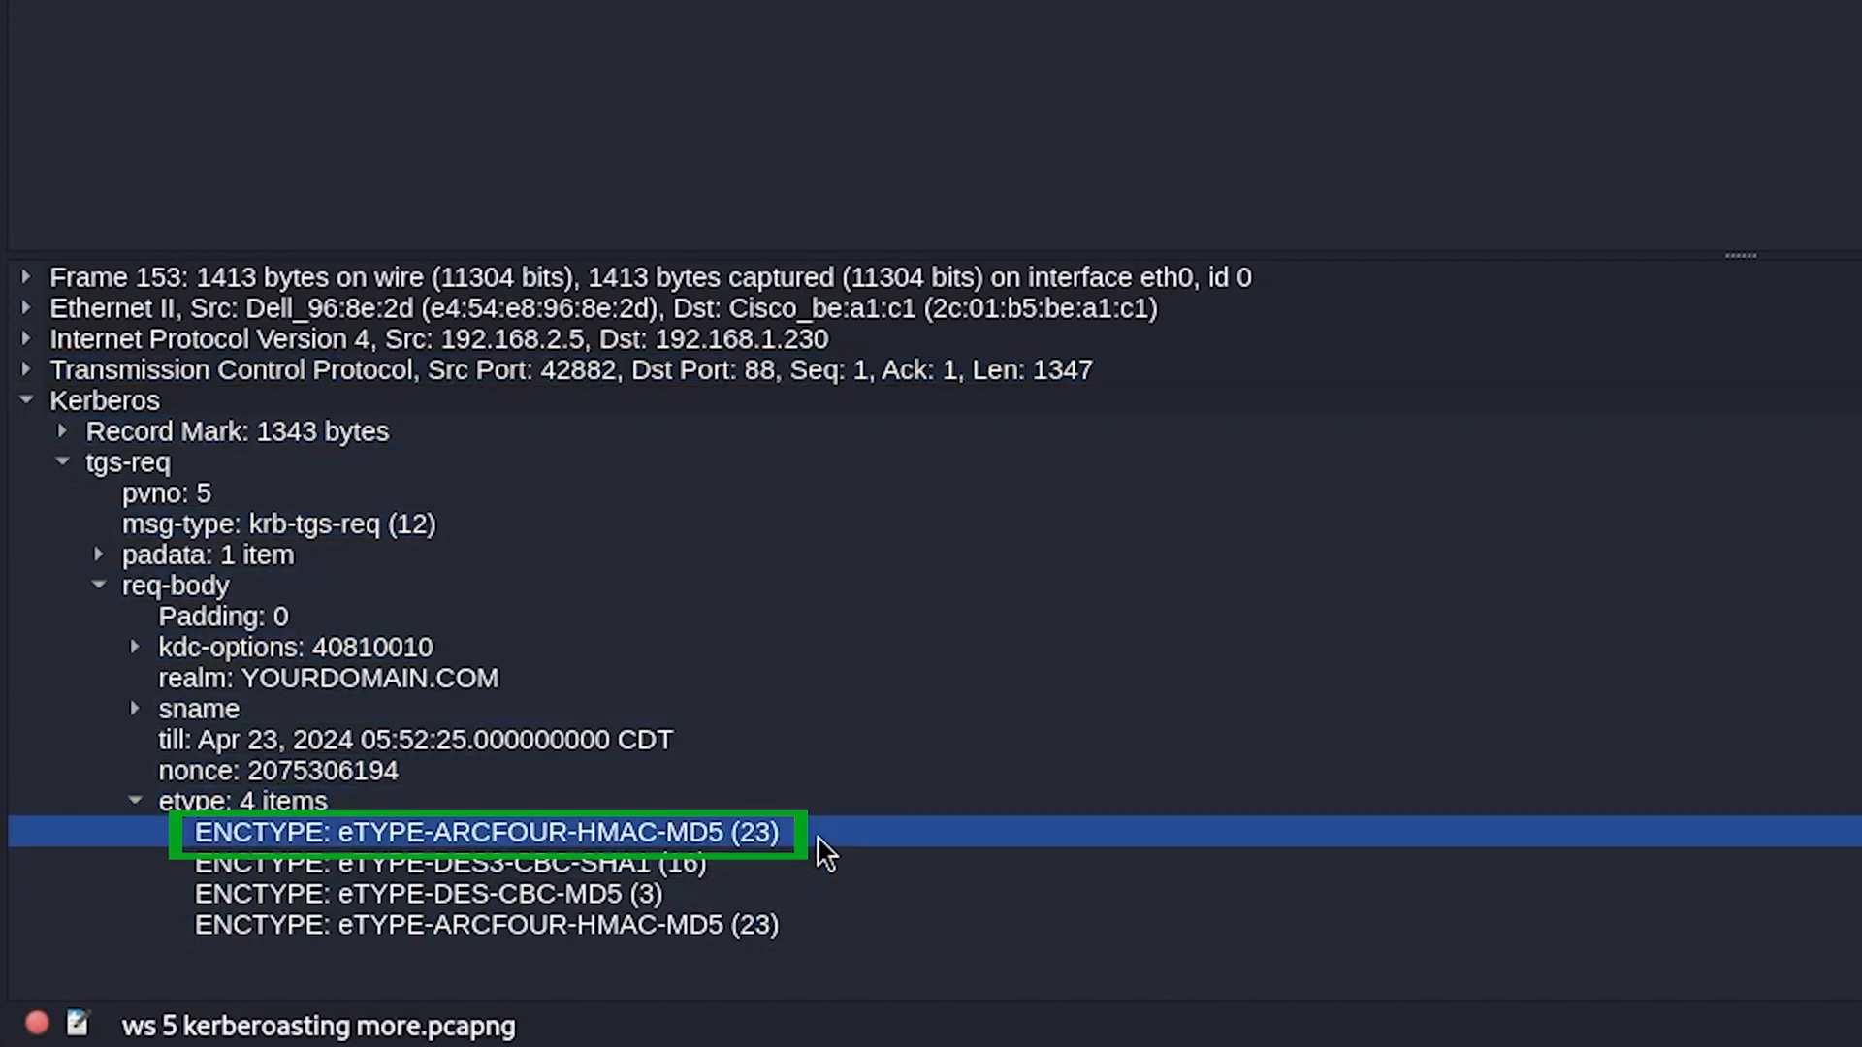
pyautogui.click(426, 892)
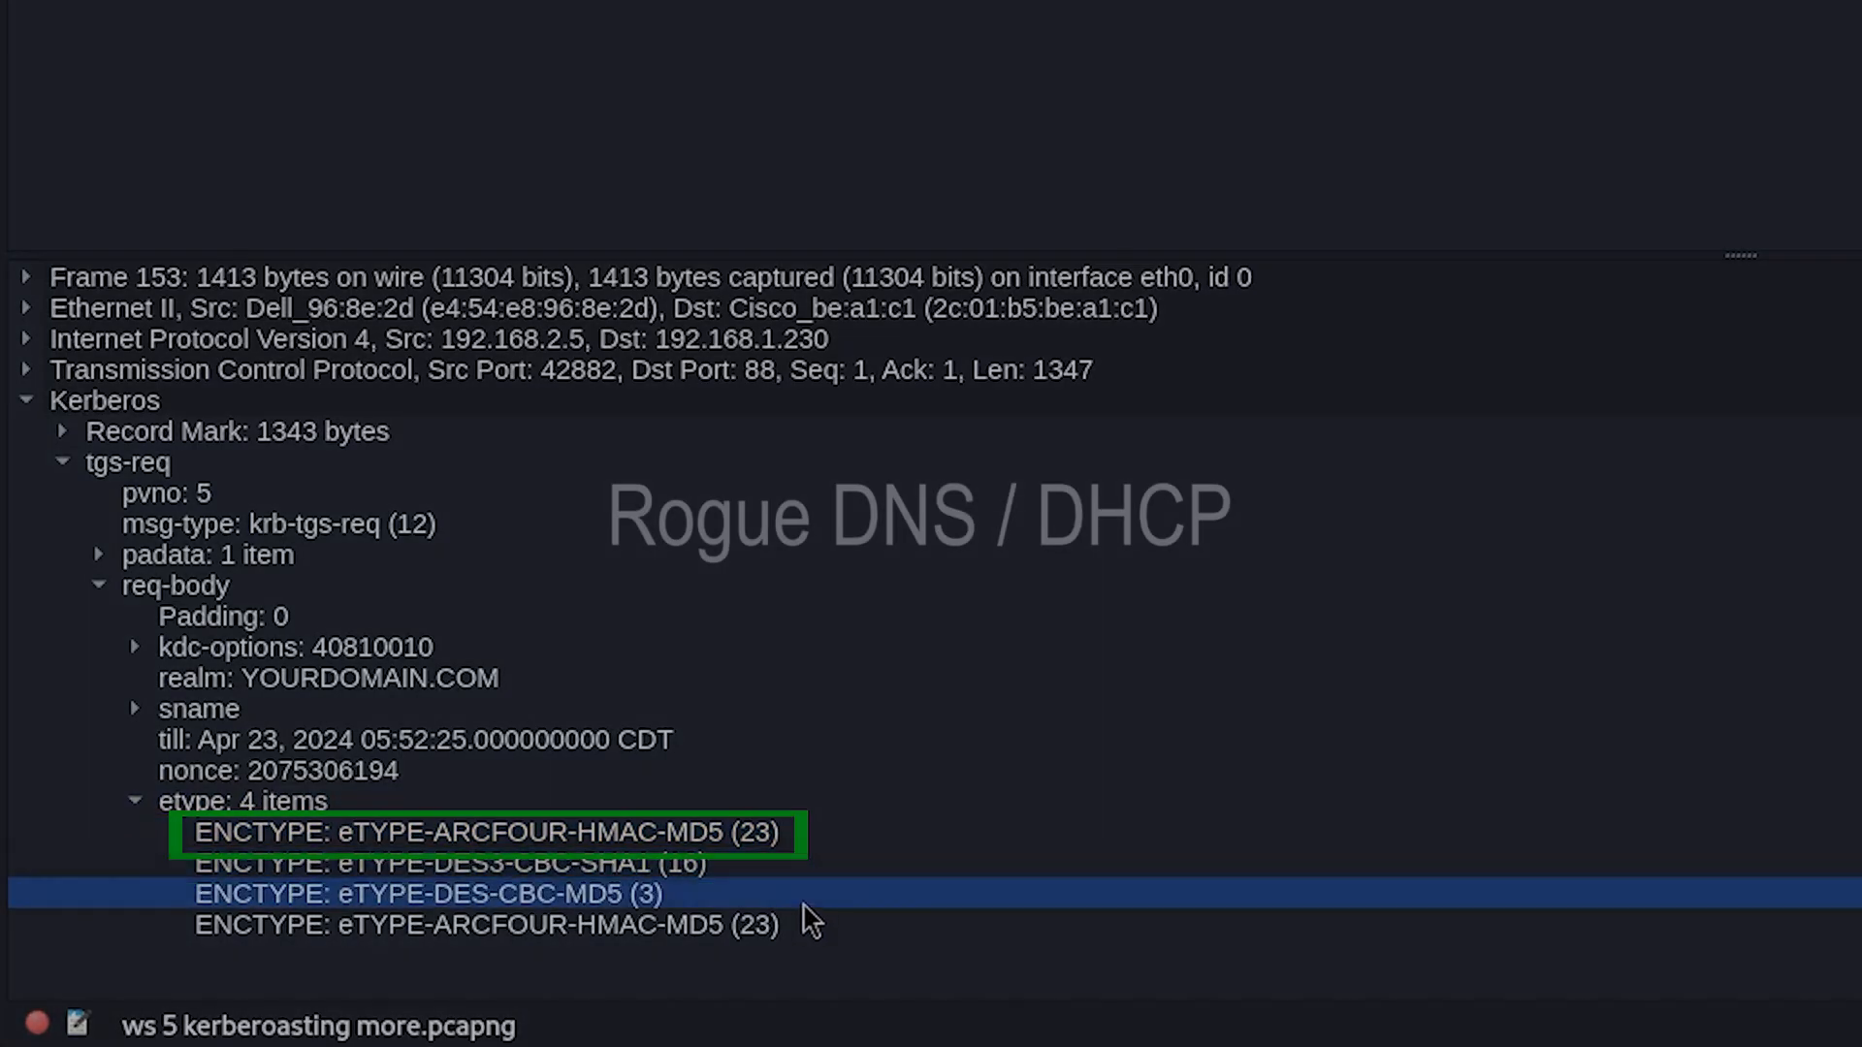